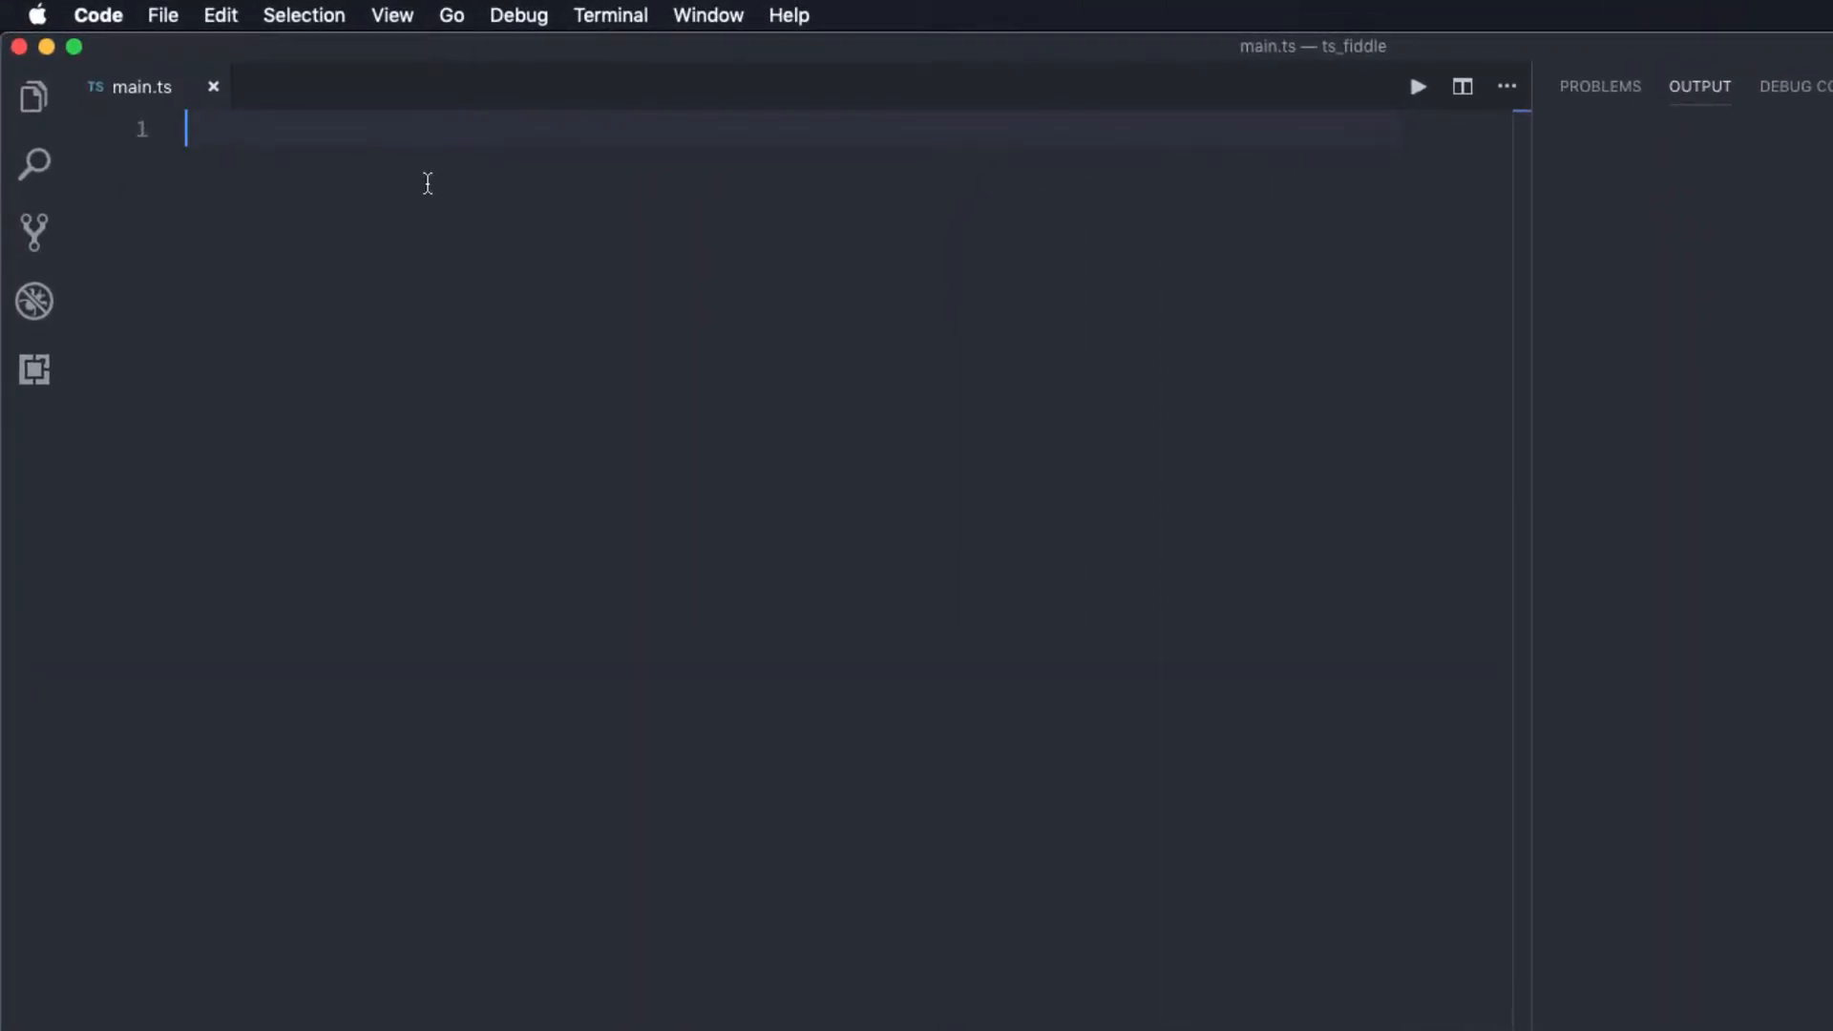
Step: Define function add(a: number, b: number) that logs a + b
{"action": "type", "text": "function add"}
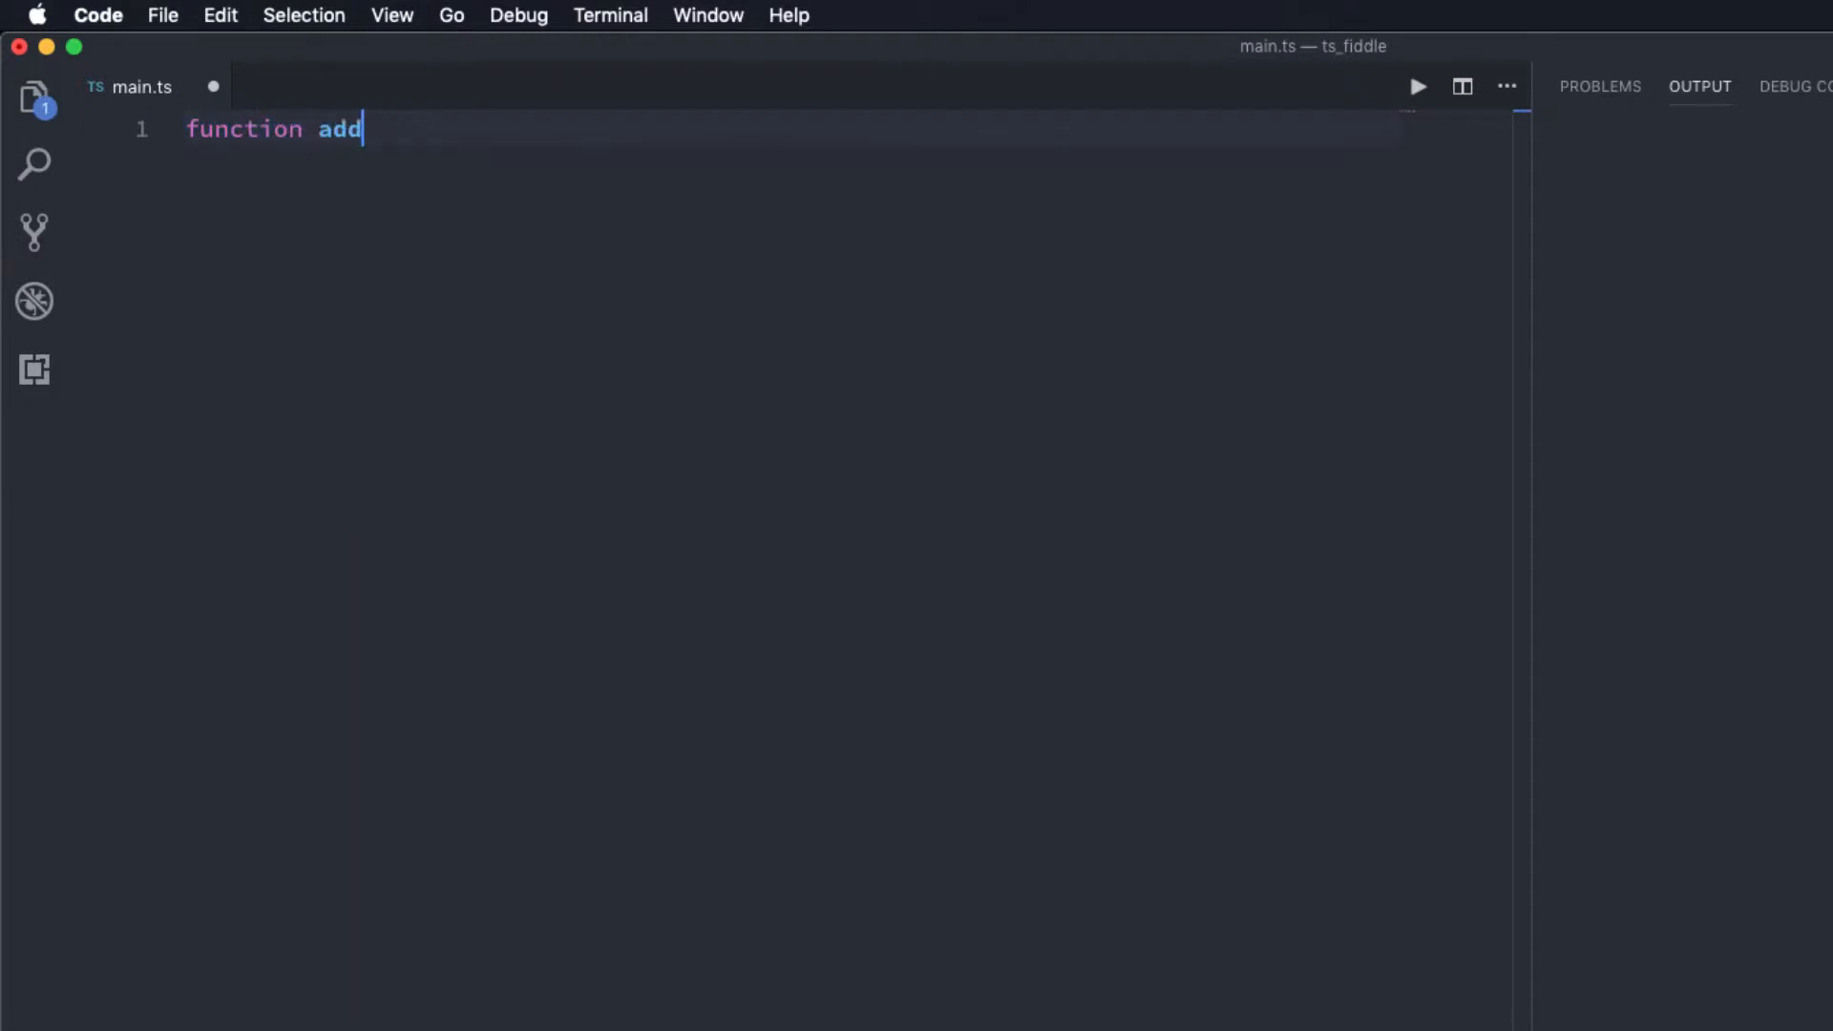
{"action": "type", "text": "(a: number, b"}
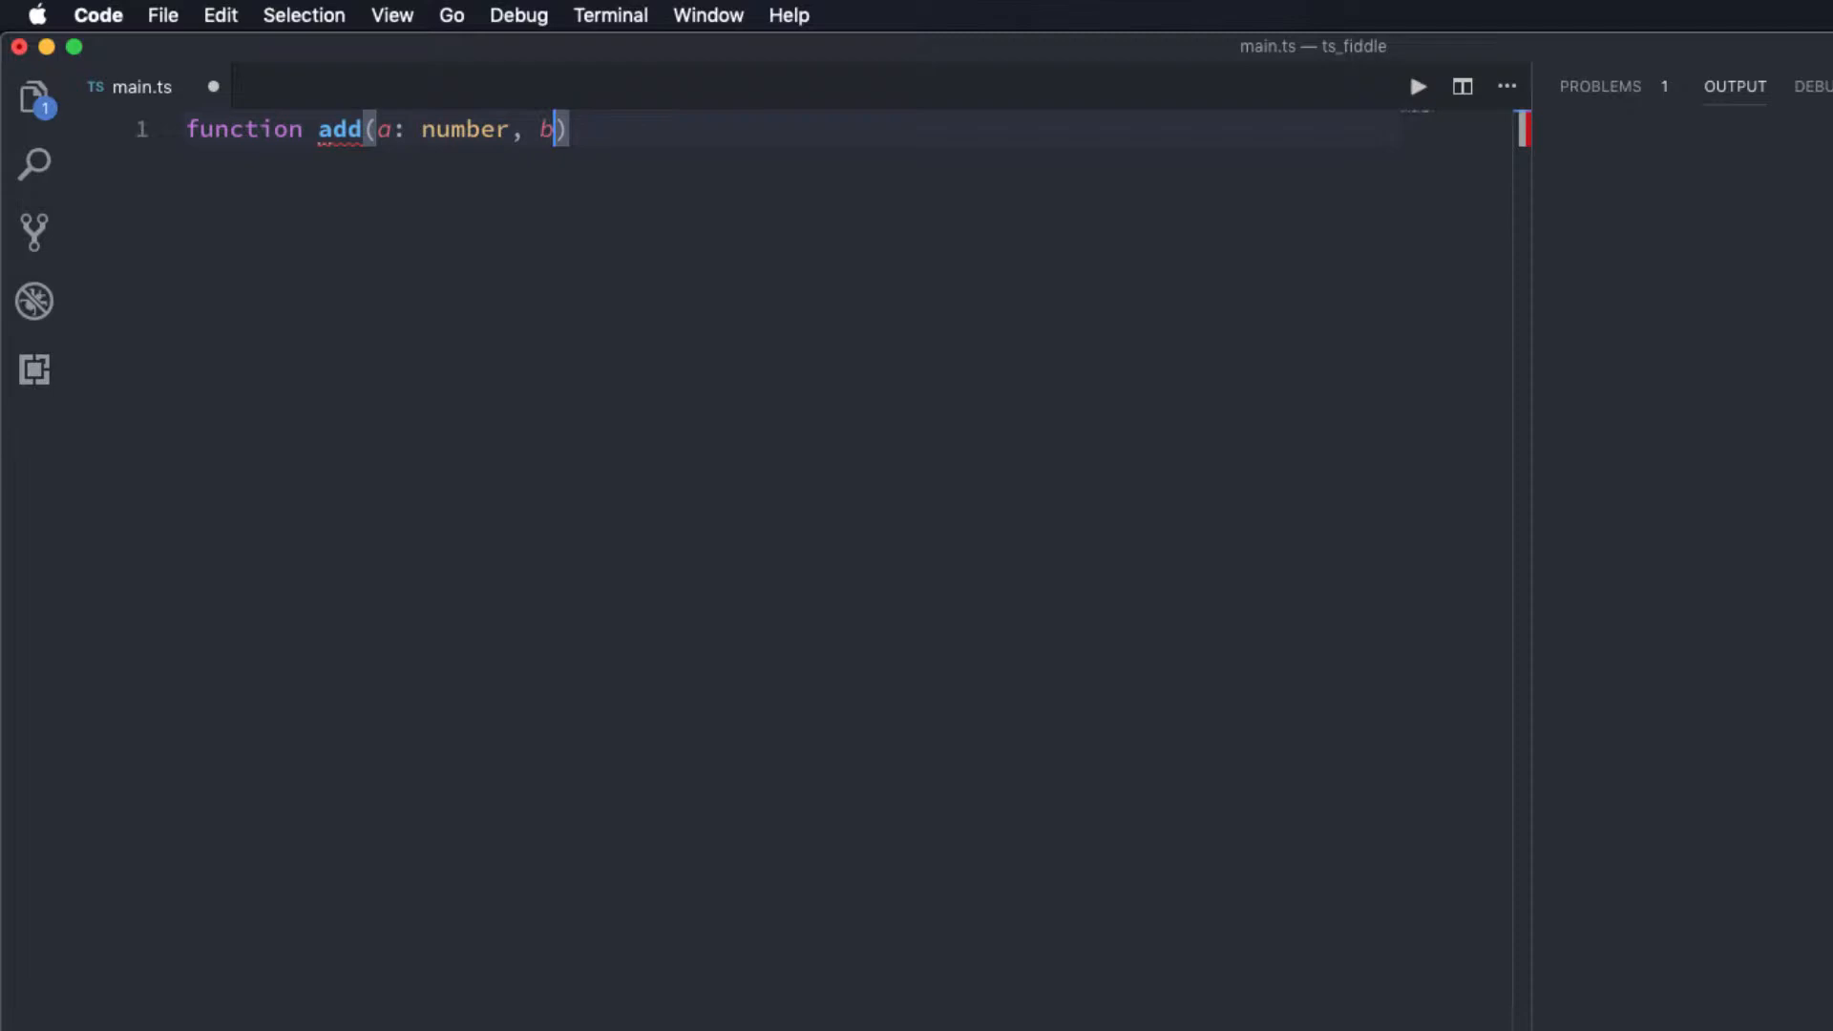
{"action": "type", "text": ":number"}
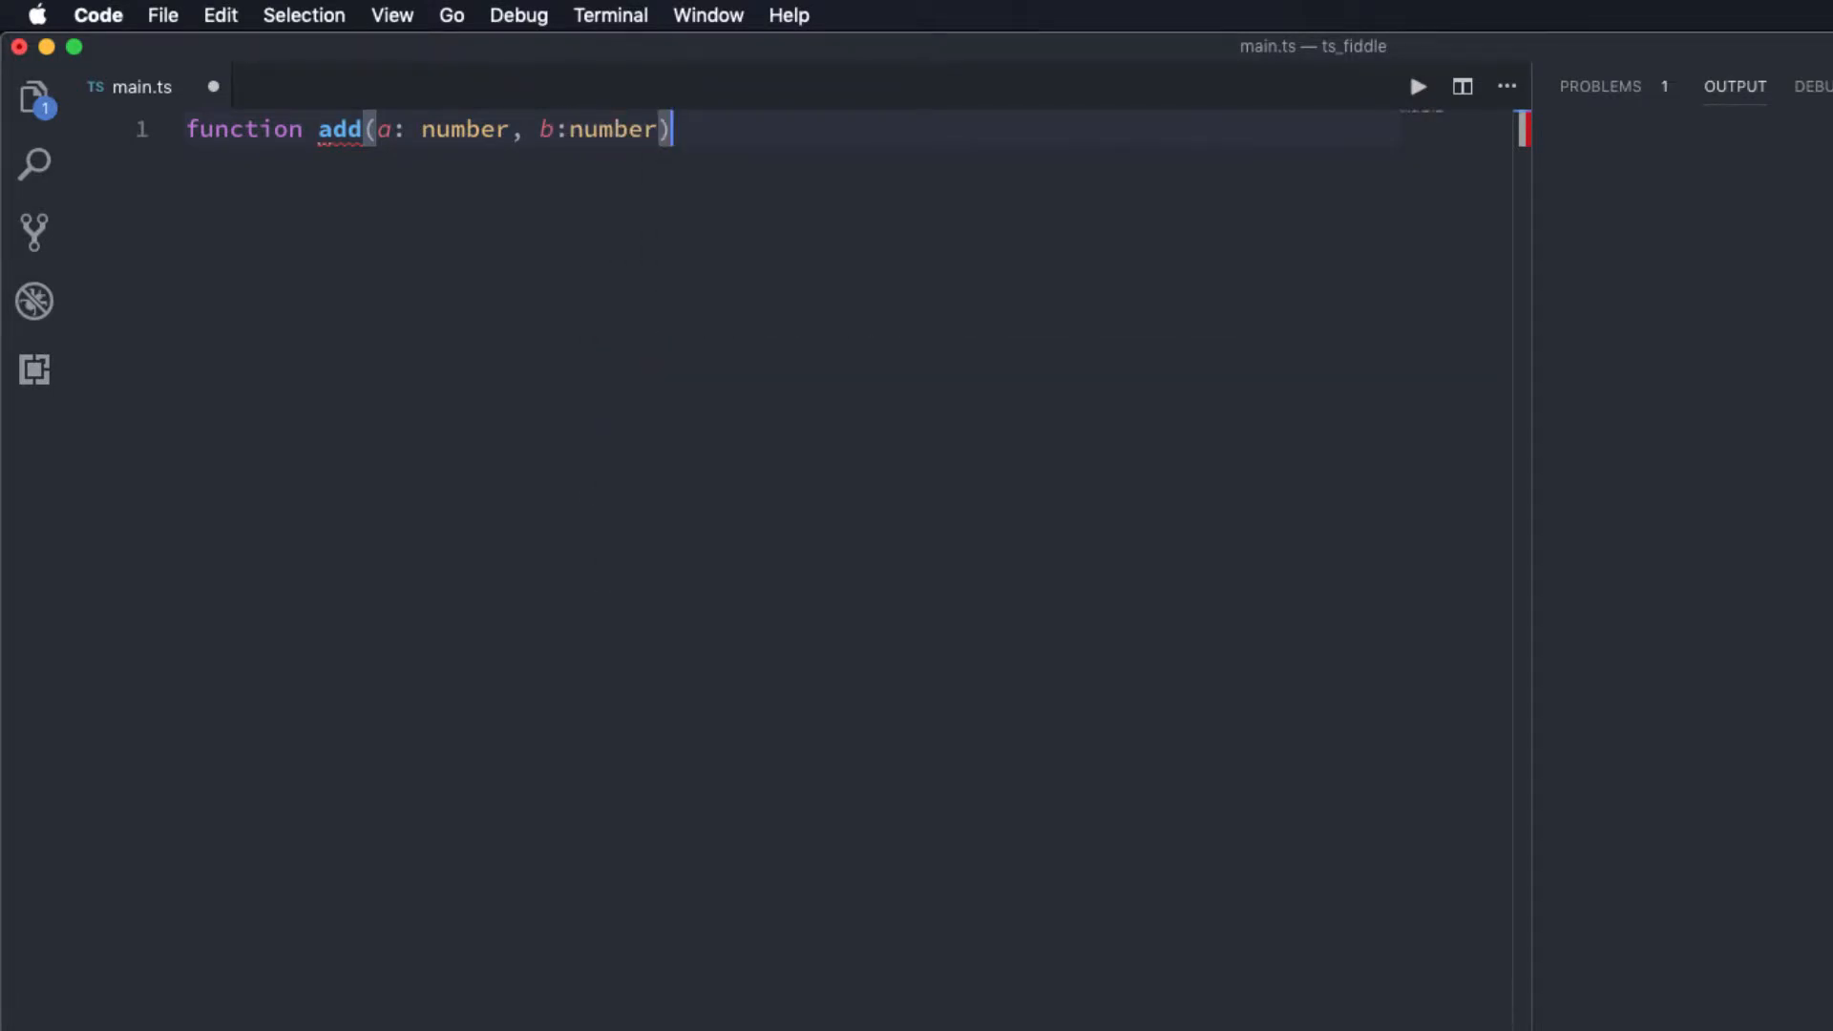
{"action": "type", "text": "{"}
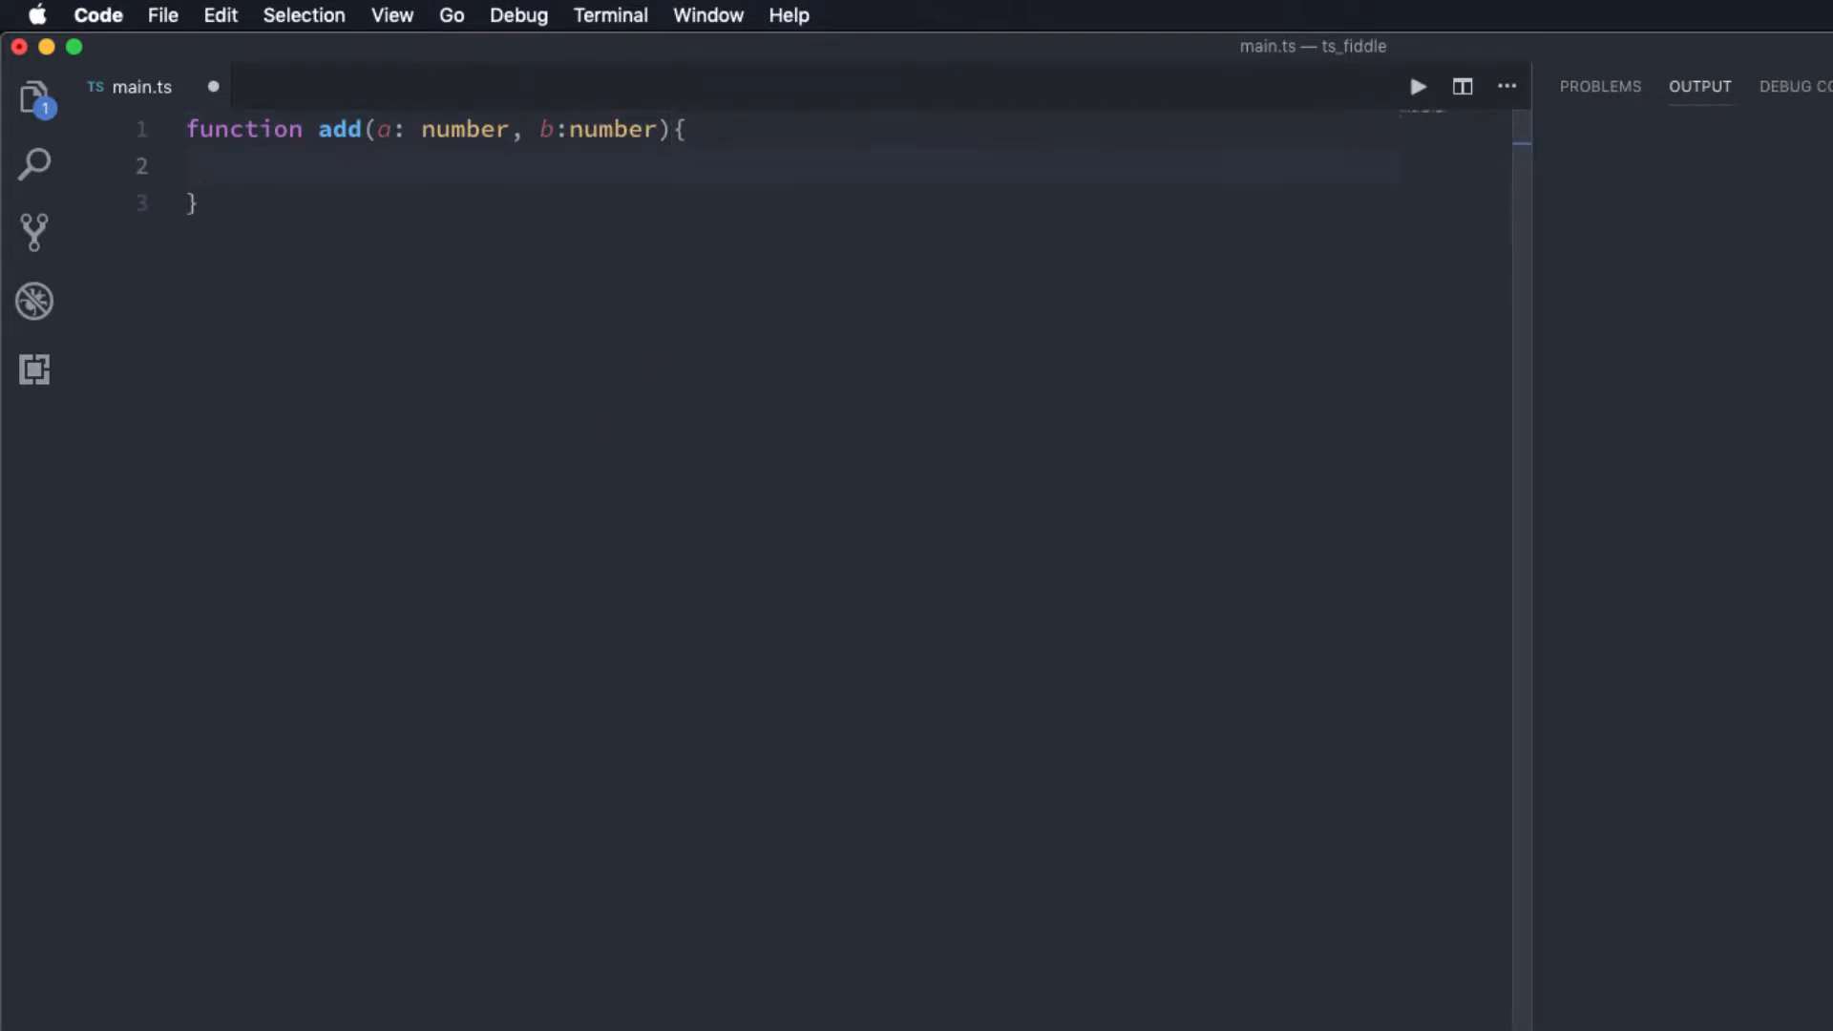
{"action": "type", "text": "console."}
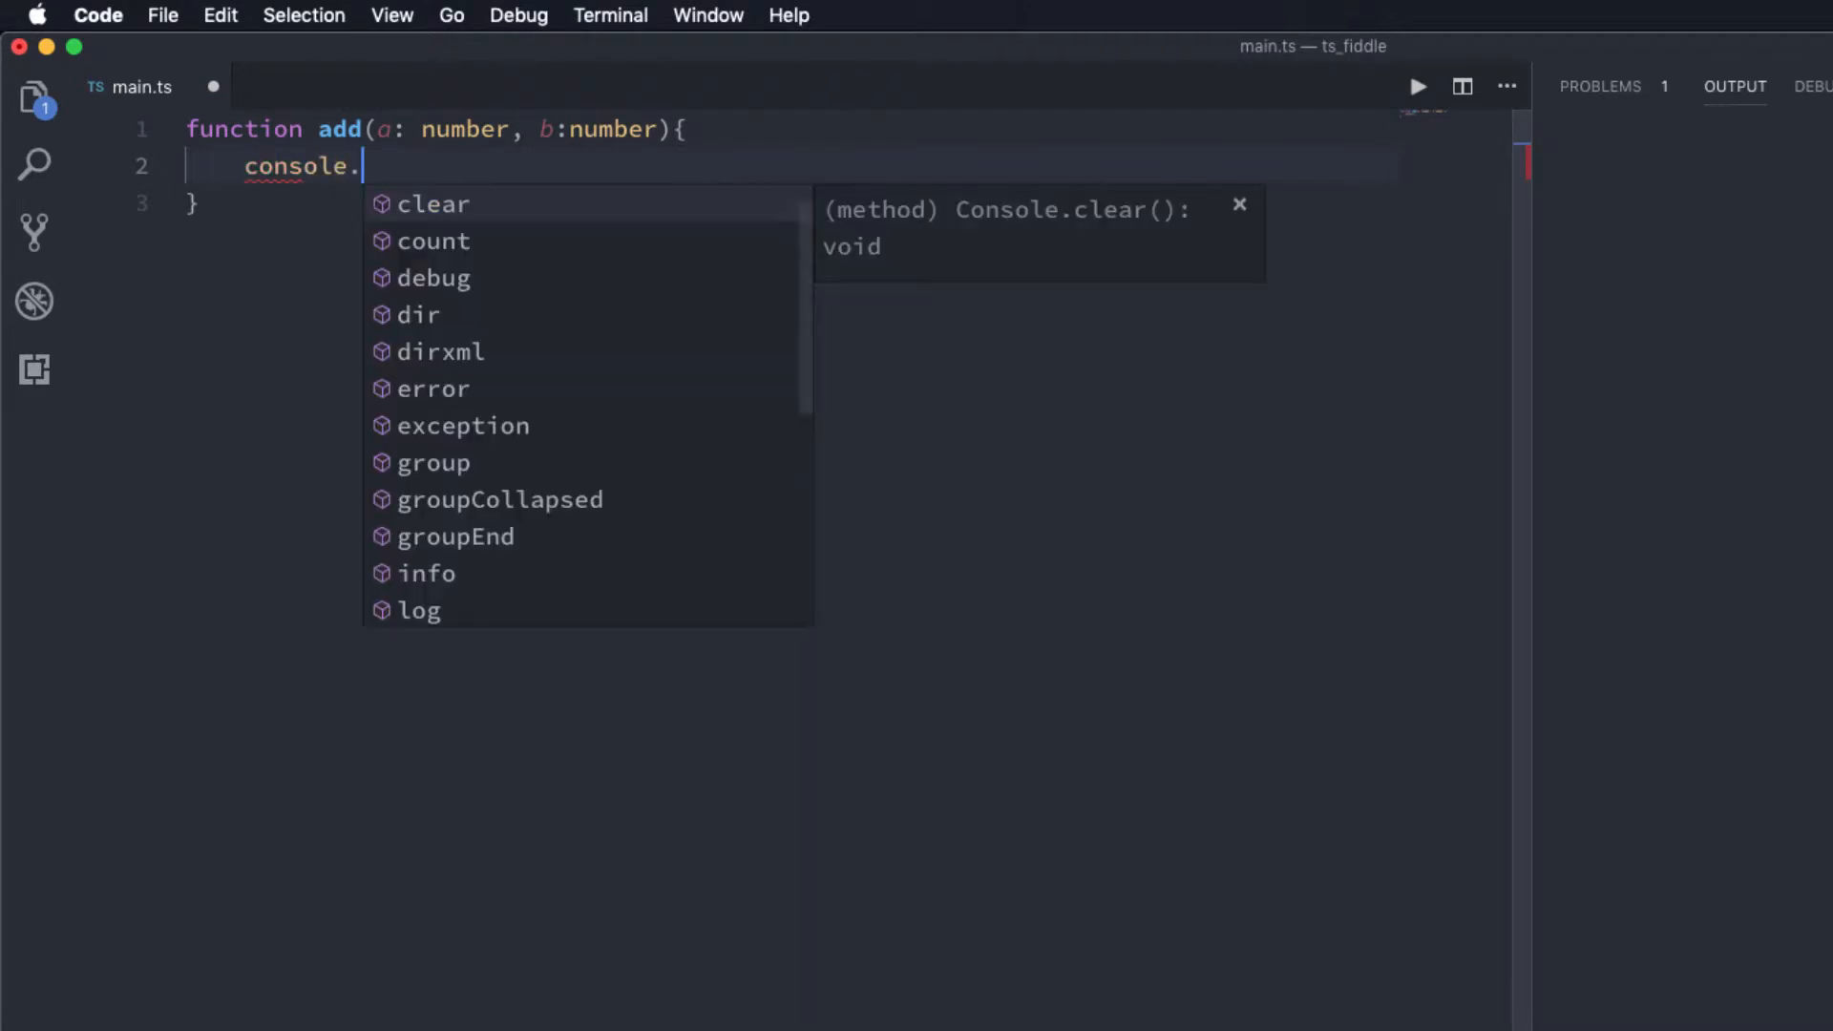
{"action": "type", "text": "log(a_"}
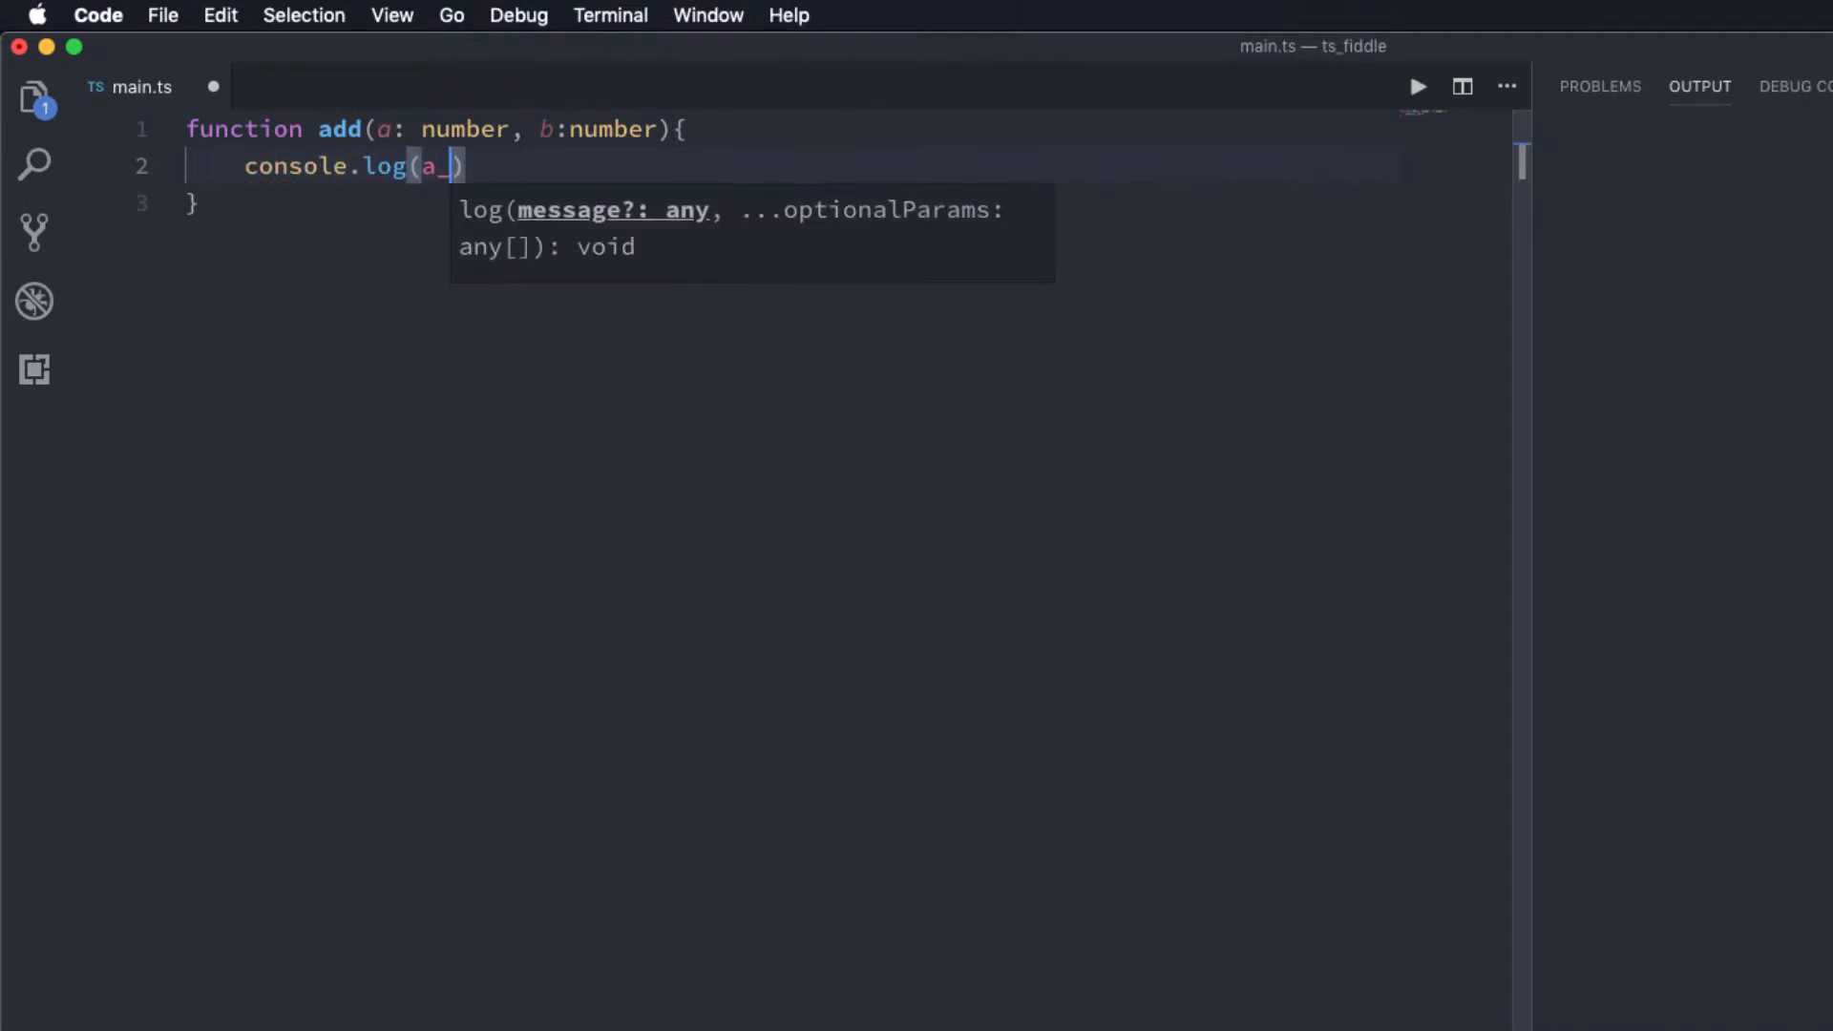
{"action": "type", "text": "+b"}
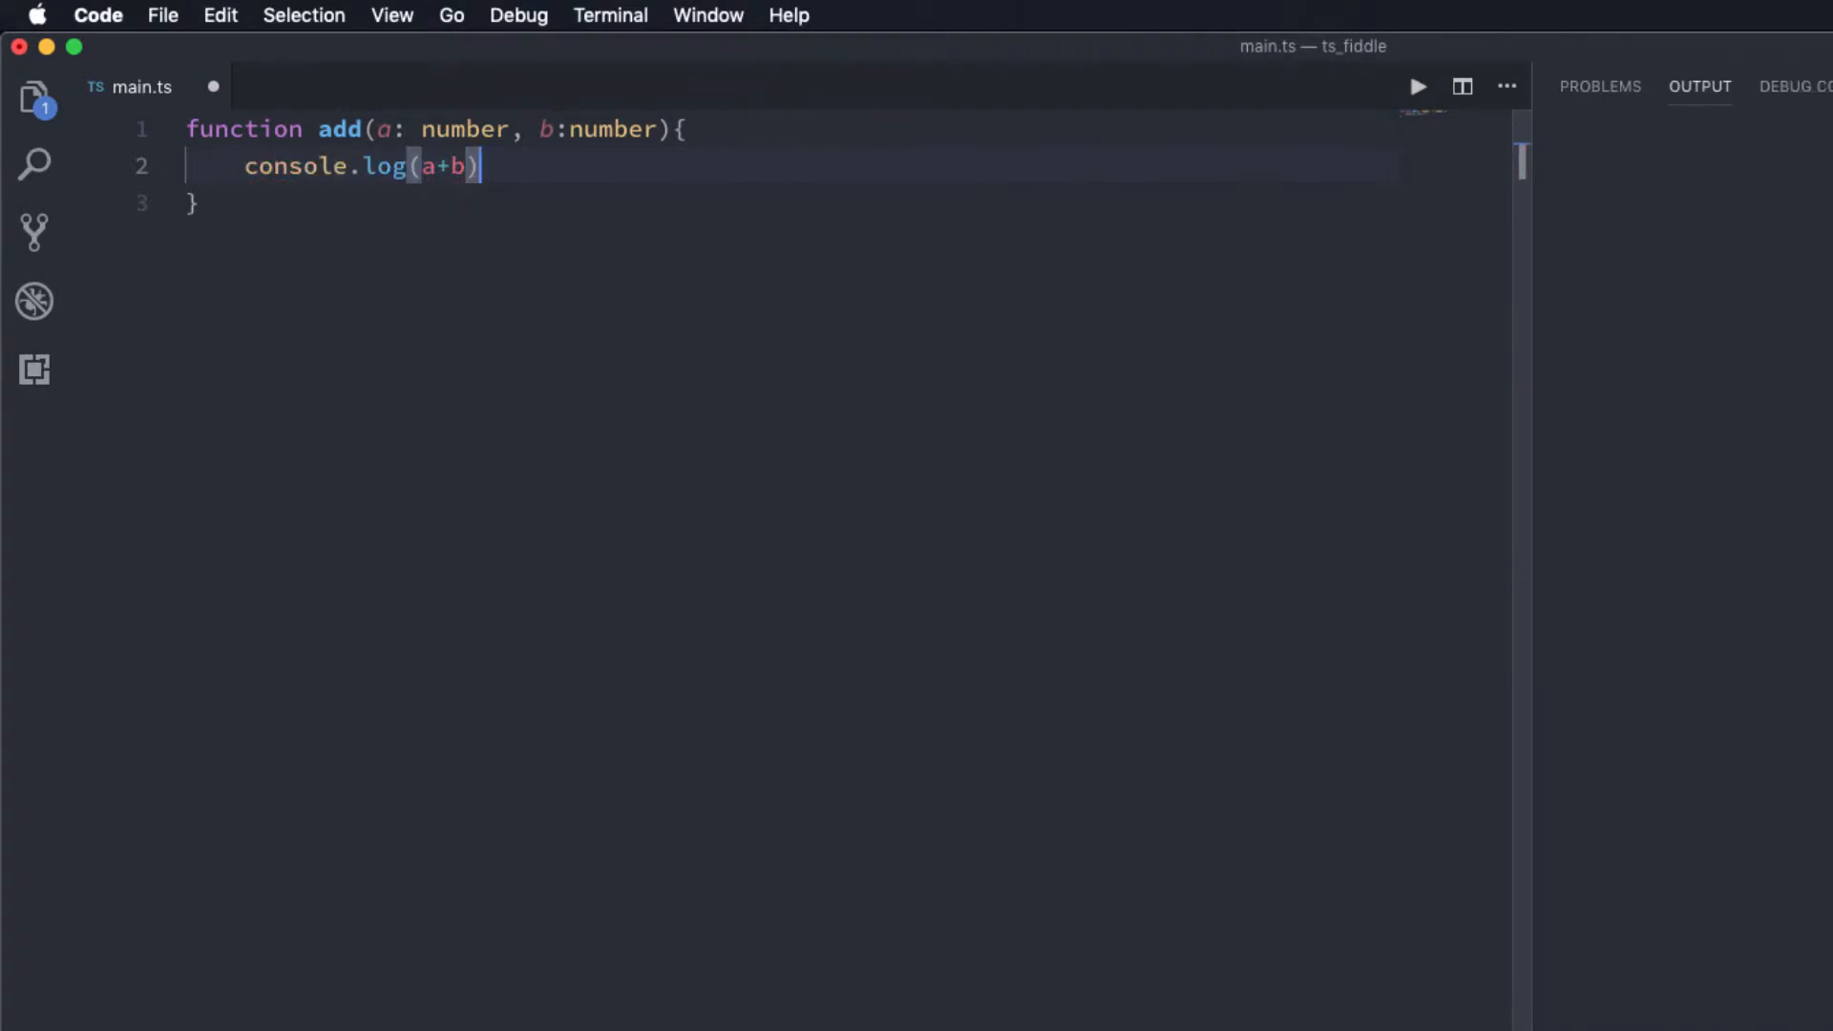
{"action": "type", "text": ";"}
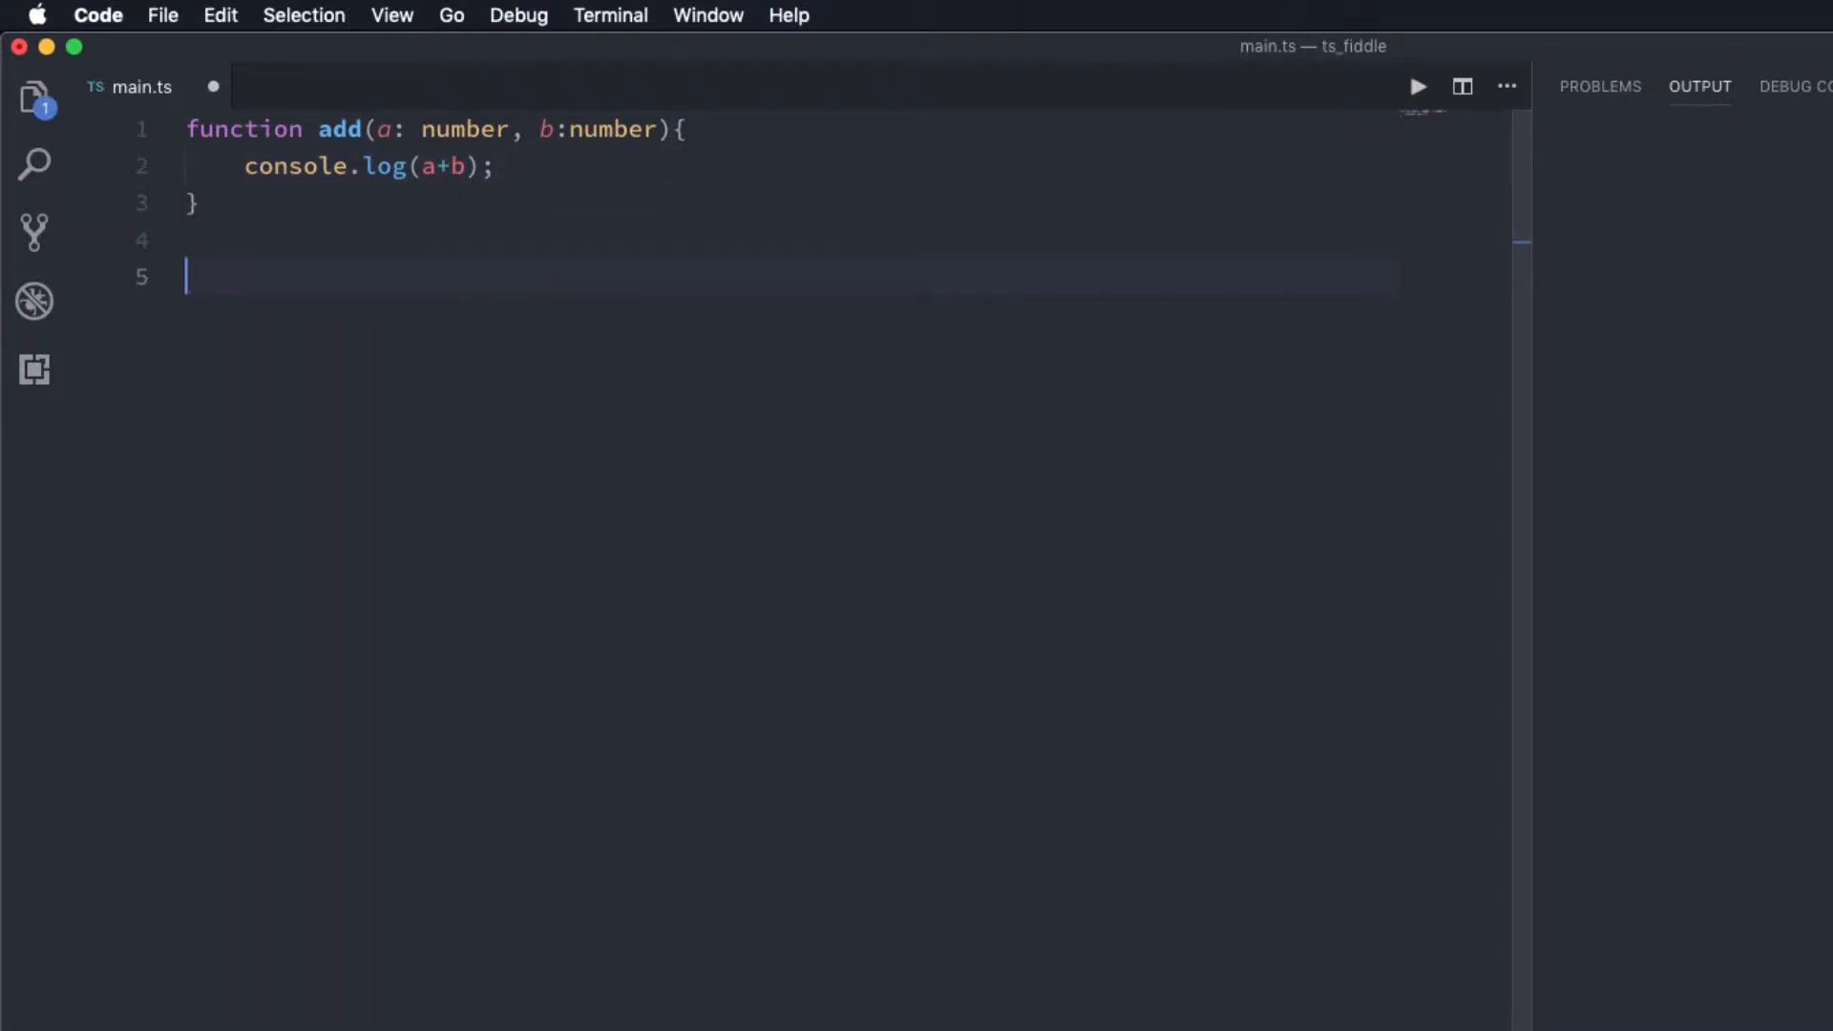
Step: Call add(5, 2) below the function
{"action": "type", "text": "add(5)"}
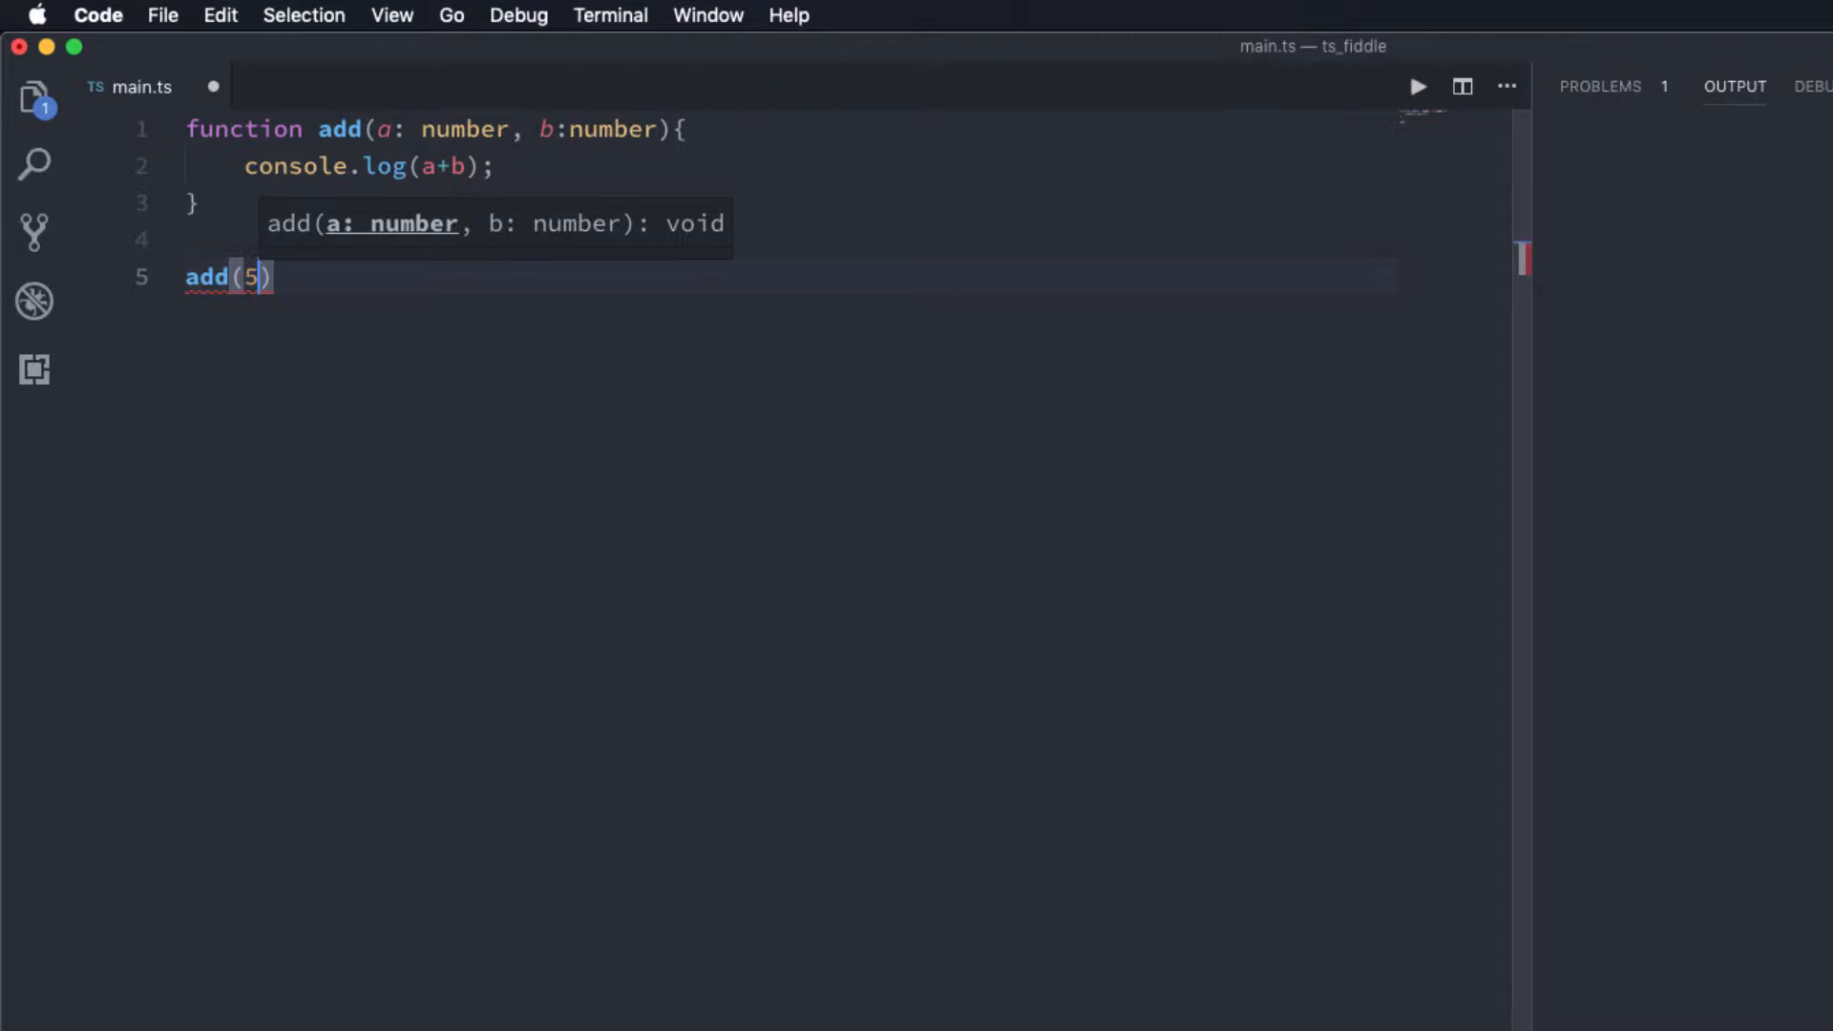
{"action": "type", "text": ", 2"}
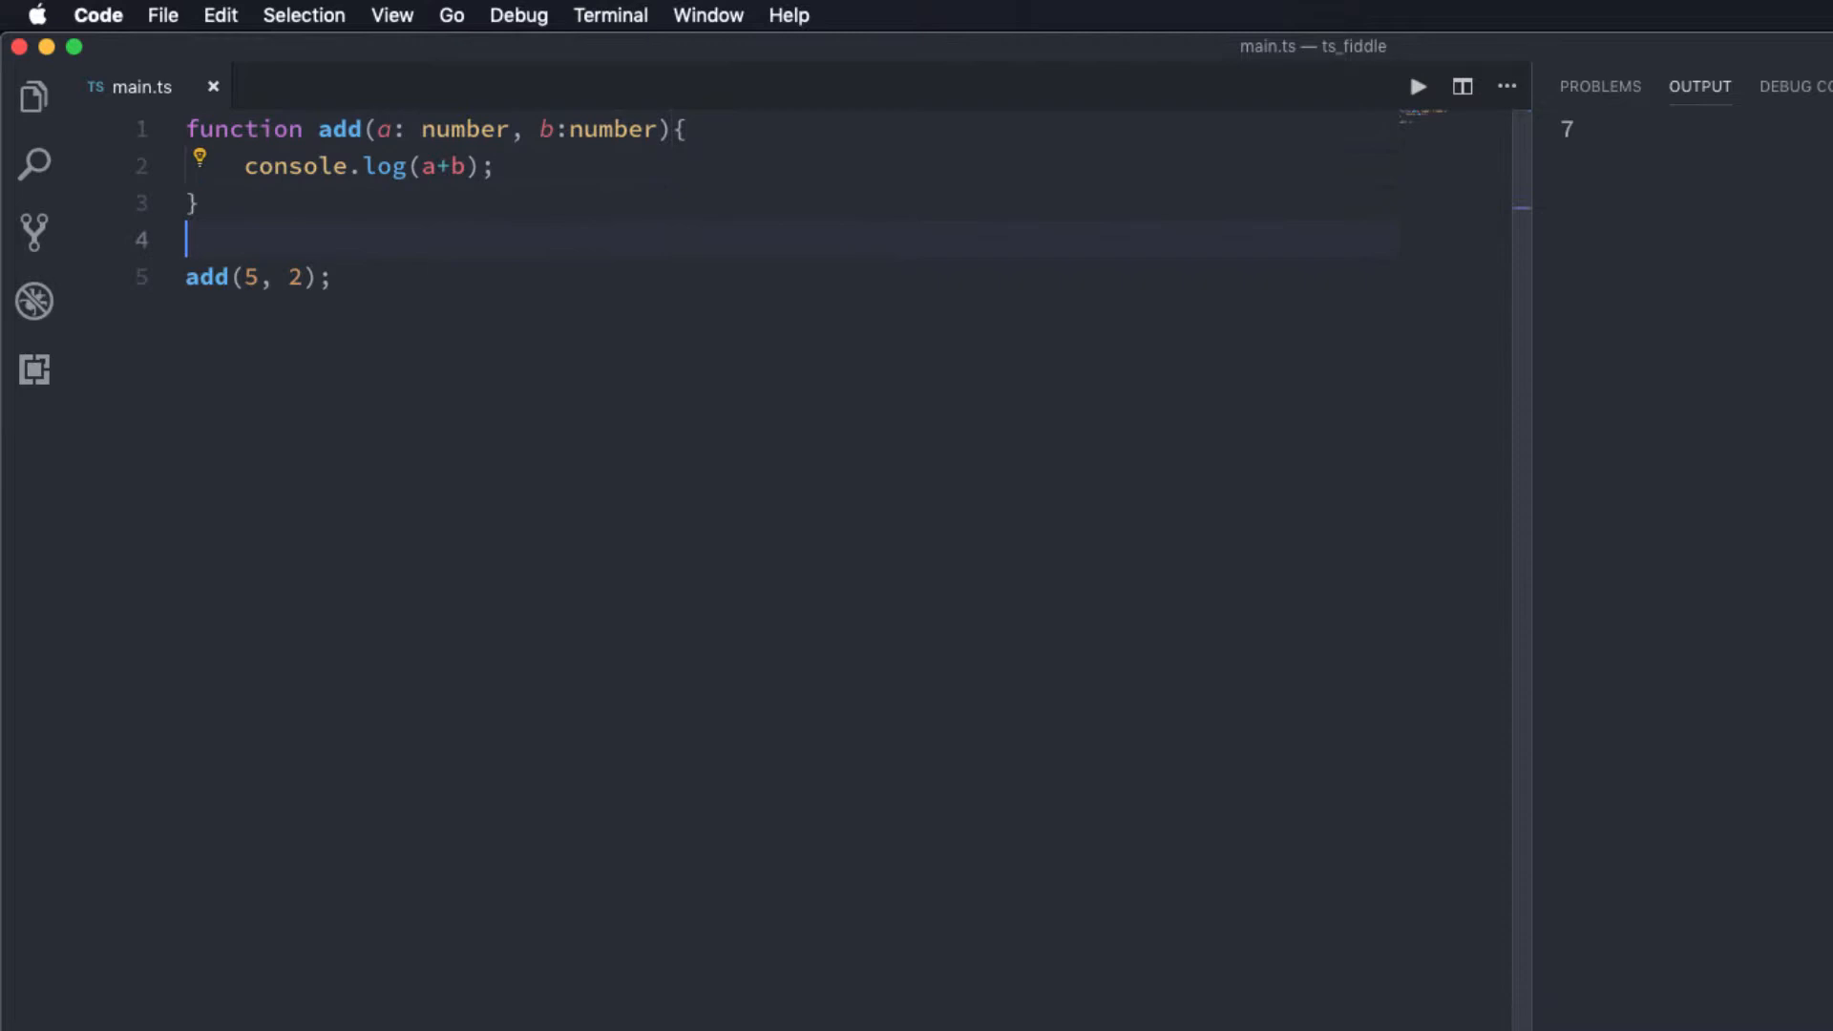
Step: Make room below add for the new prettyPrint(label: string, val: any) function
{"action": "key", "text": "enter"}
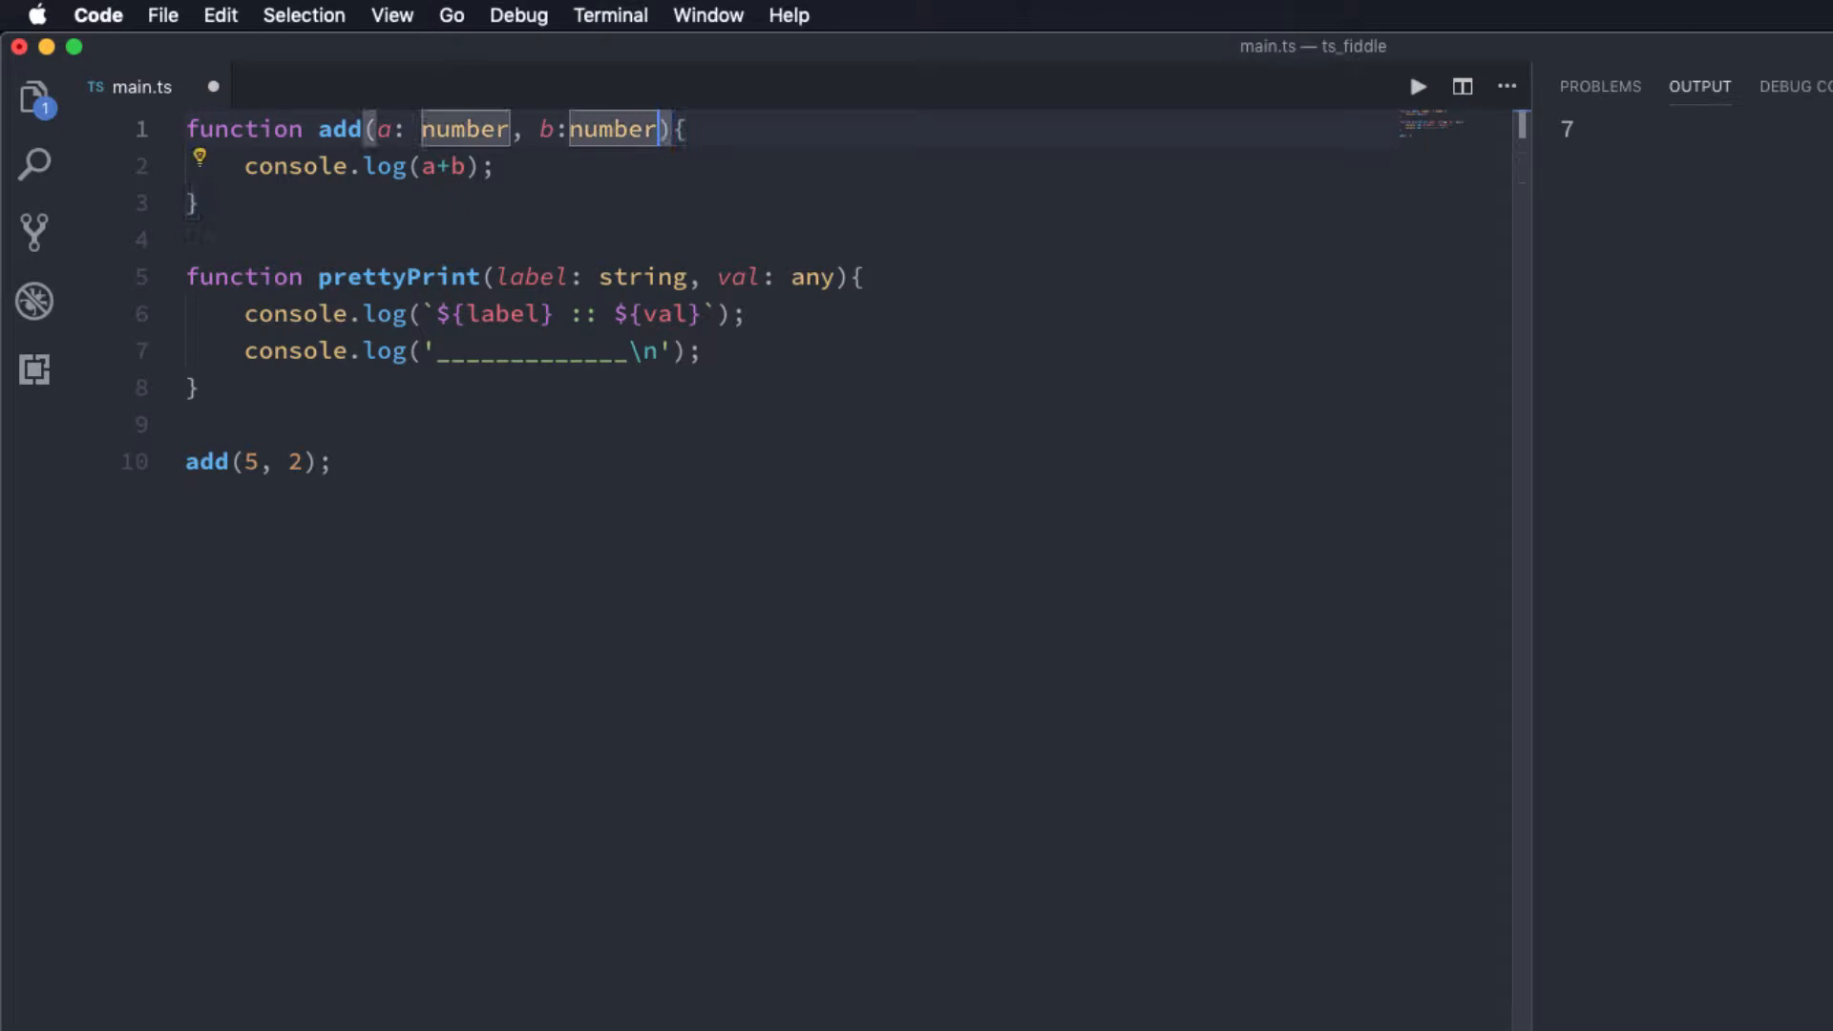
Step: Give add a printCb: (string, any) => void parameter called with 'result' and the sum
{"action": "type", "text": ", printCb:"}
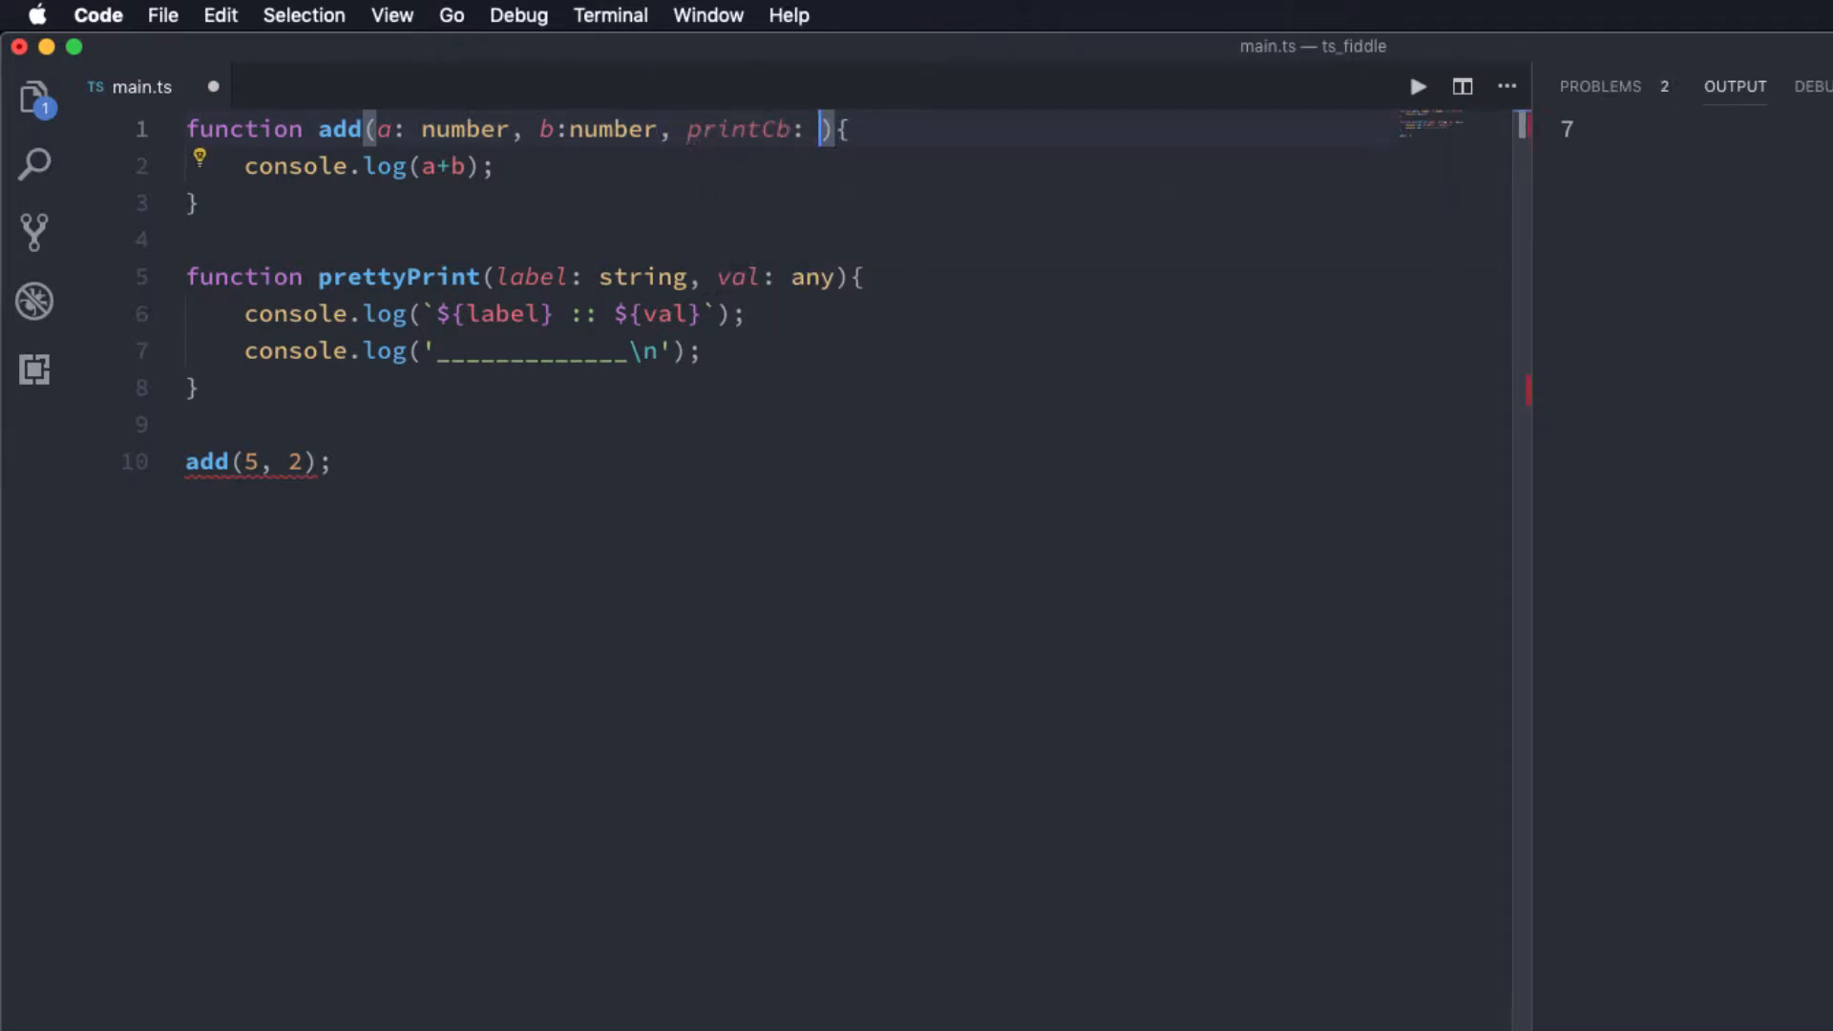
{"action": "type", "text": "("}
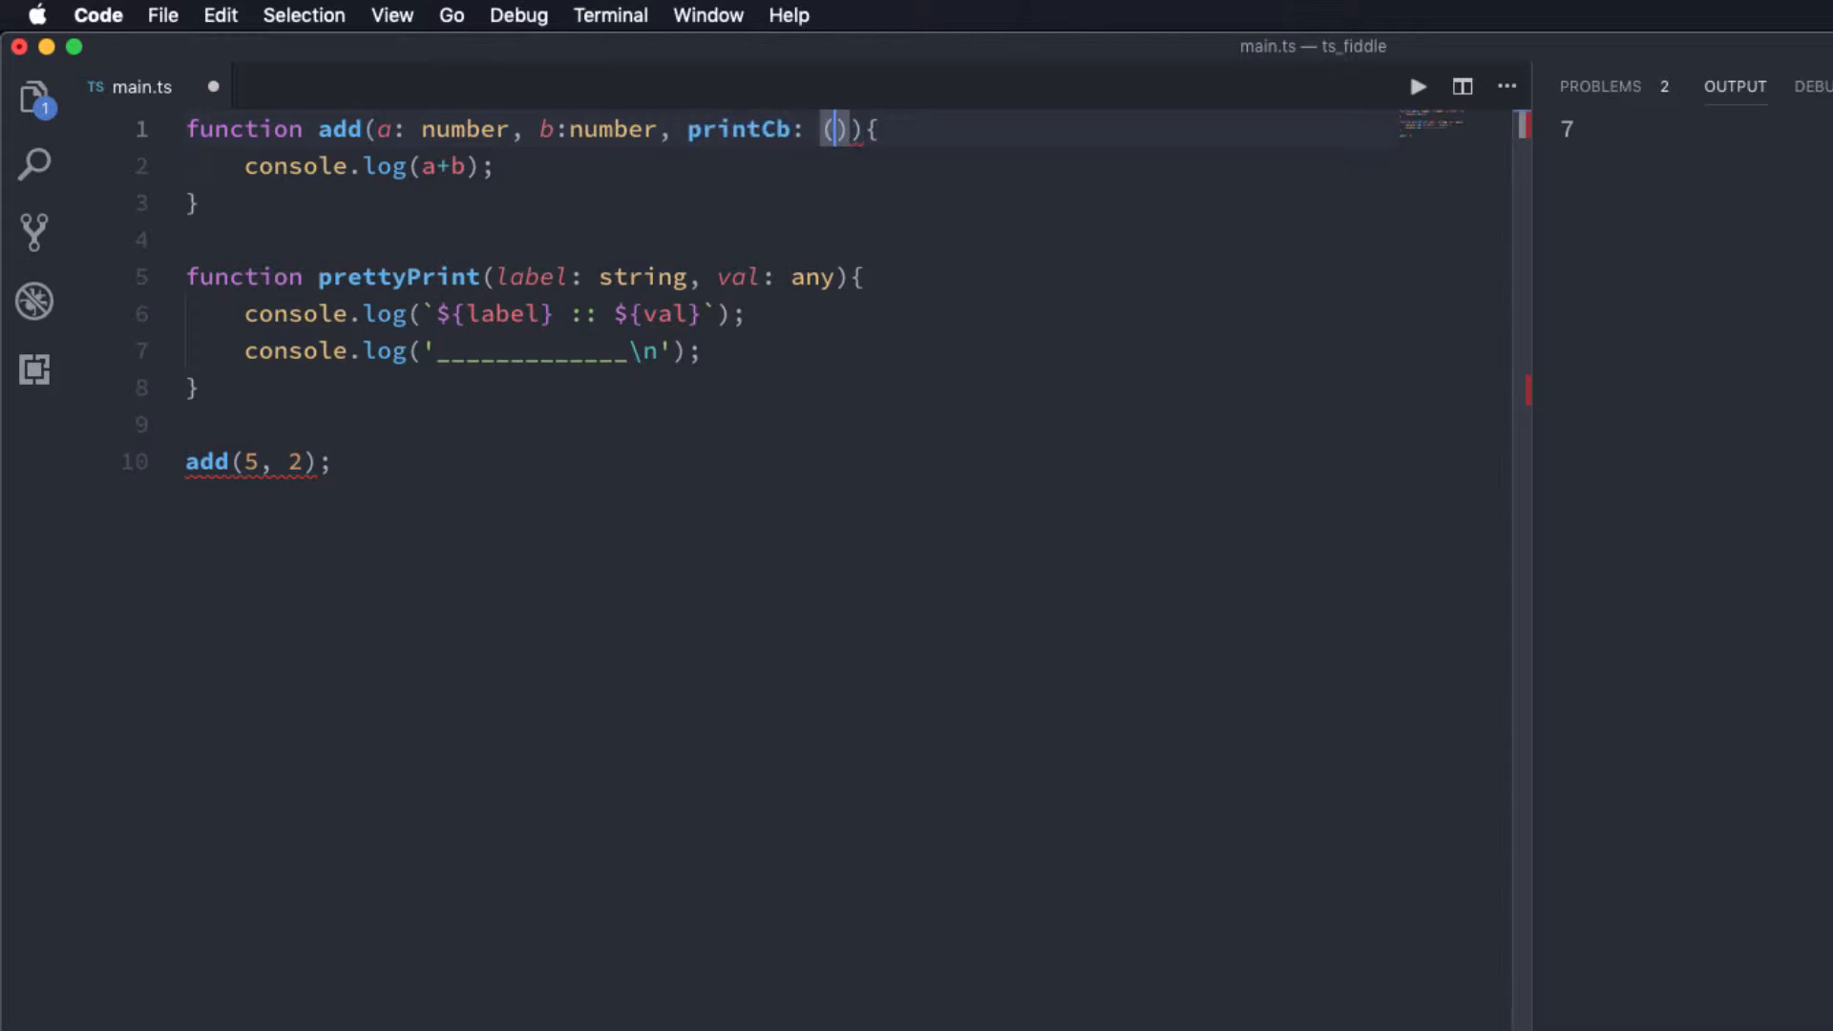
{"action": "type", "text": "string,"}
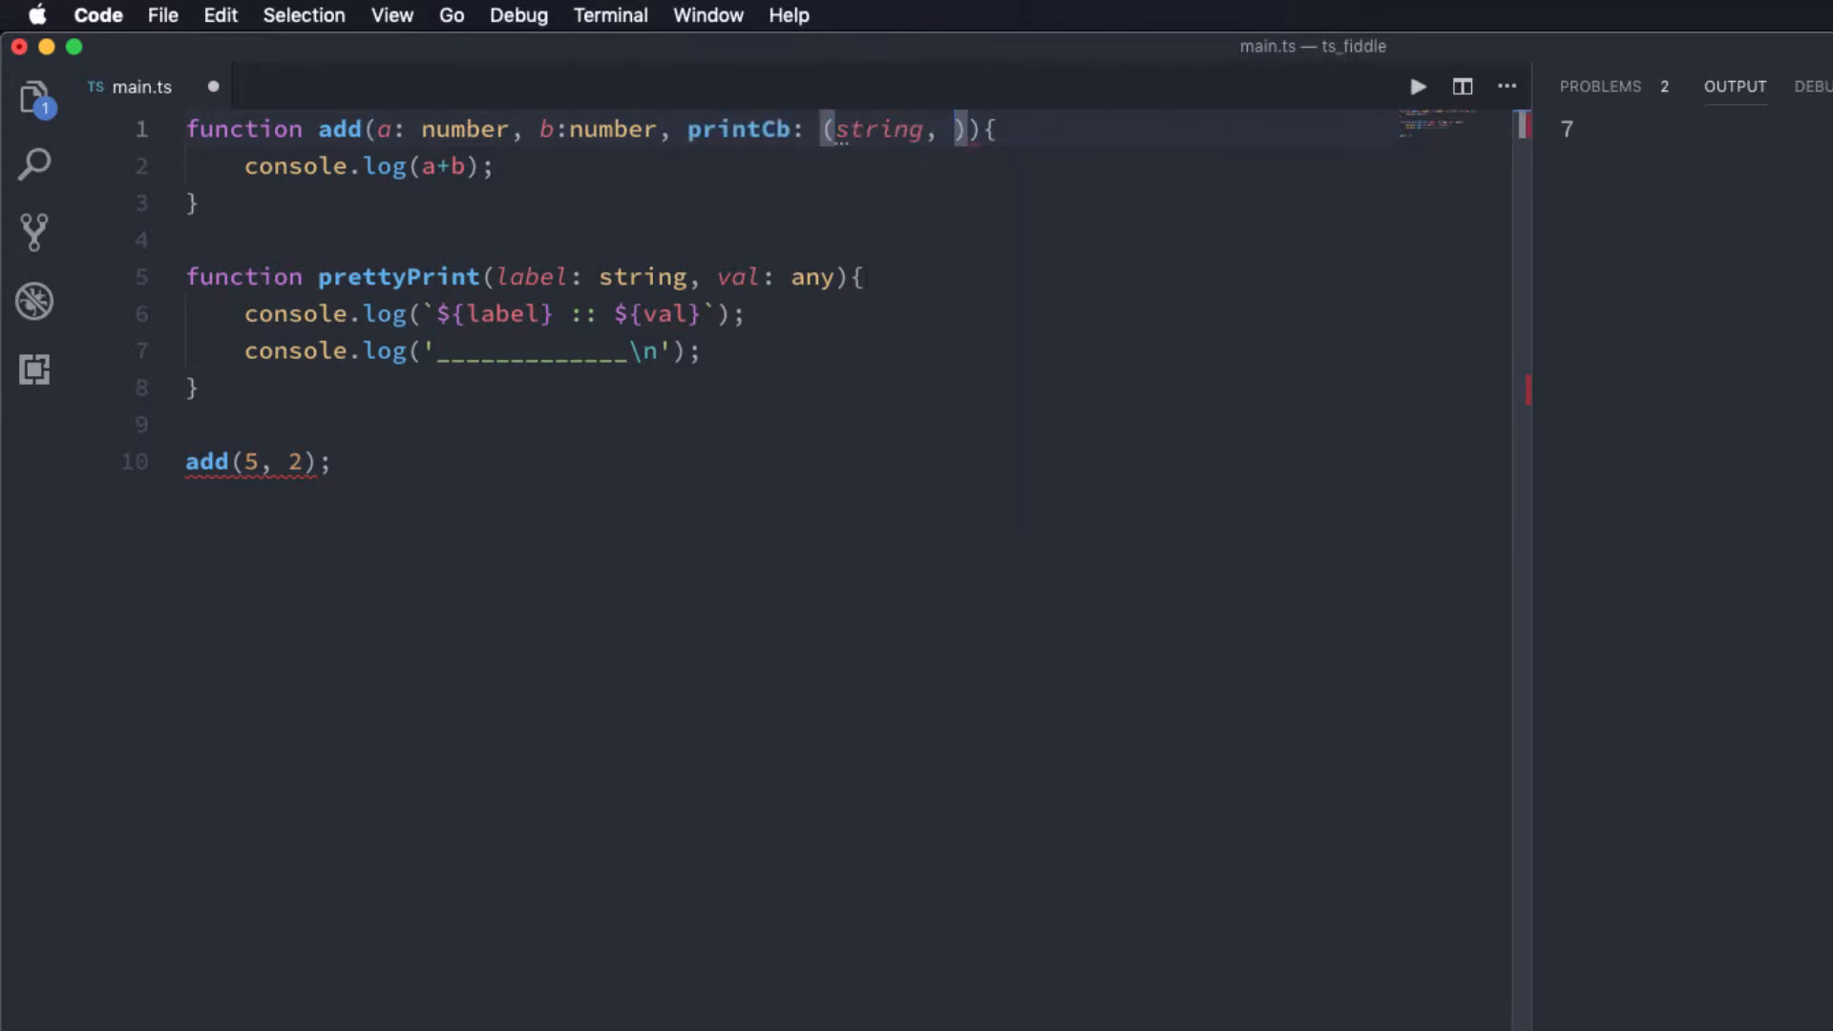
{"action": "type", "text": "any"}
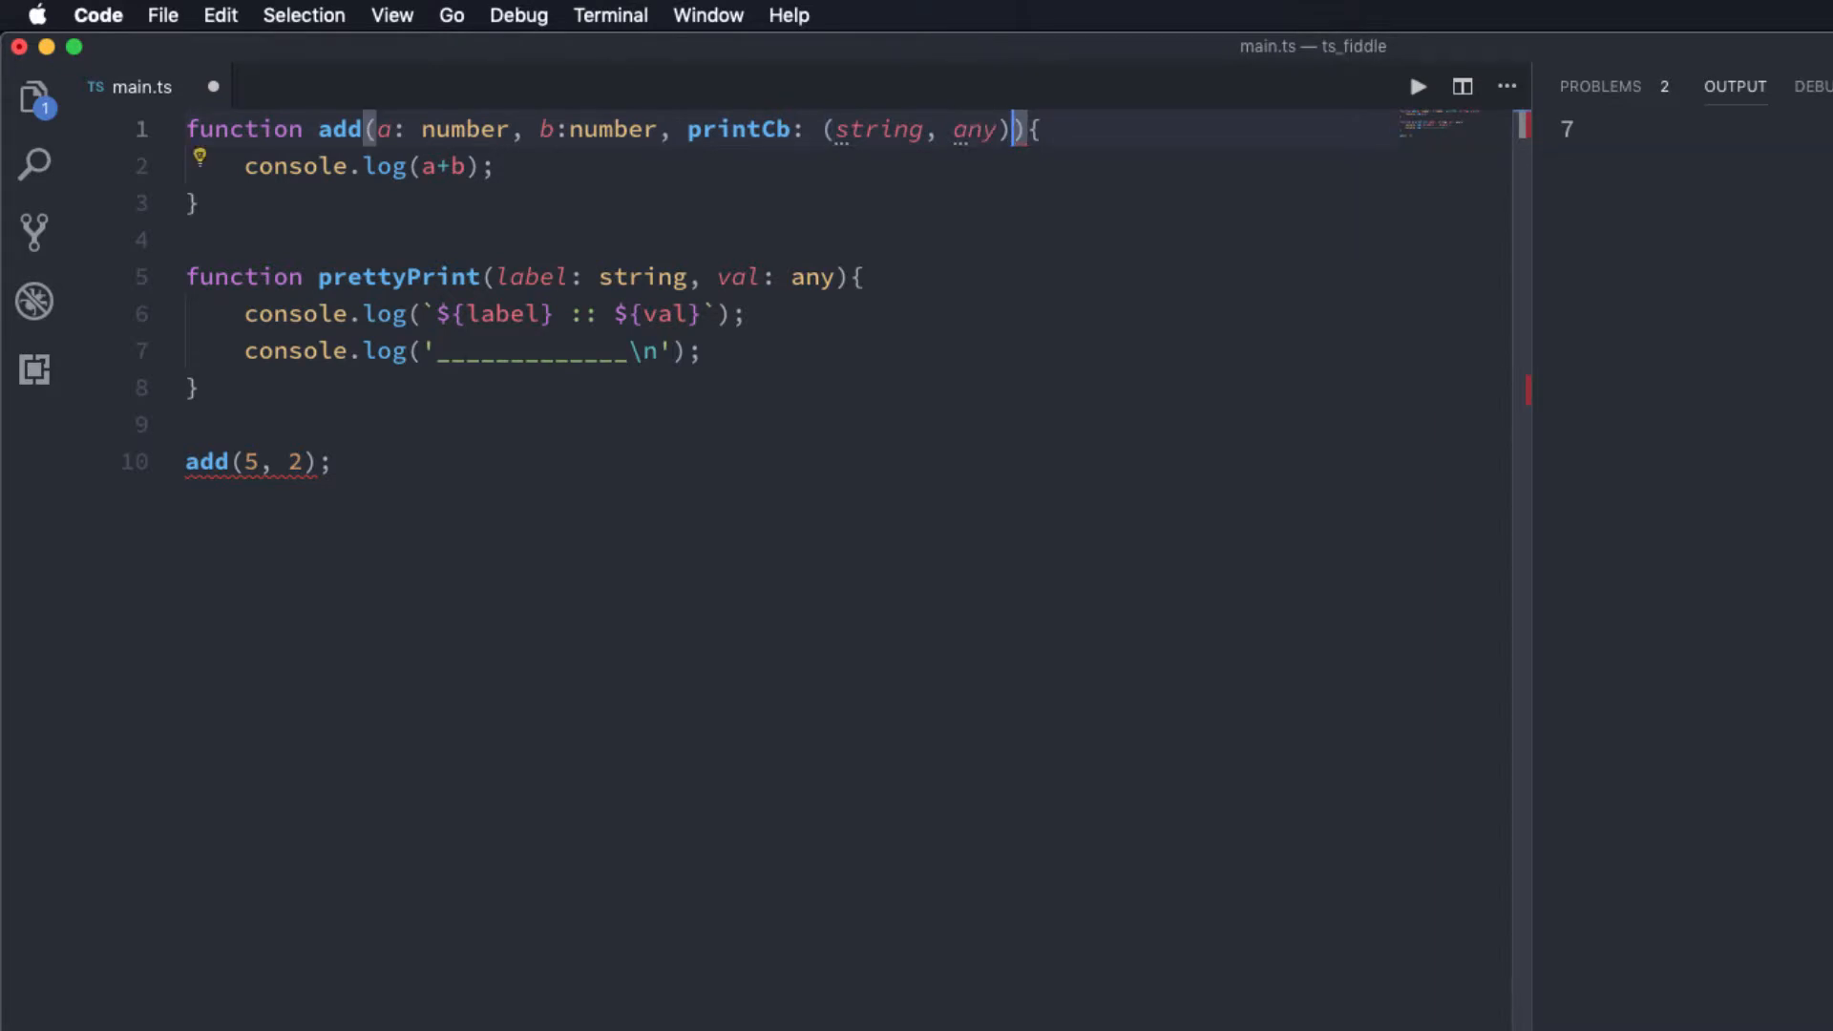
{"action": "type", "text": "=> void"}
{"action": "left_click", "coordinate": [794, 166]}
{"action": "type", "text": "printCb('"}
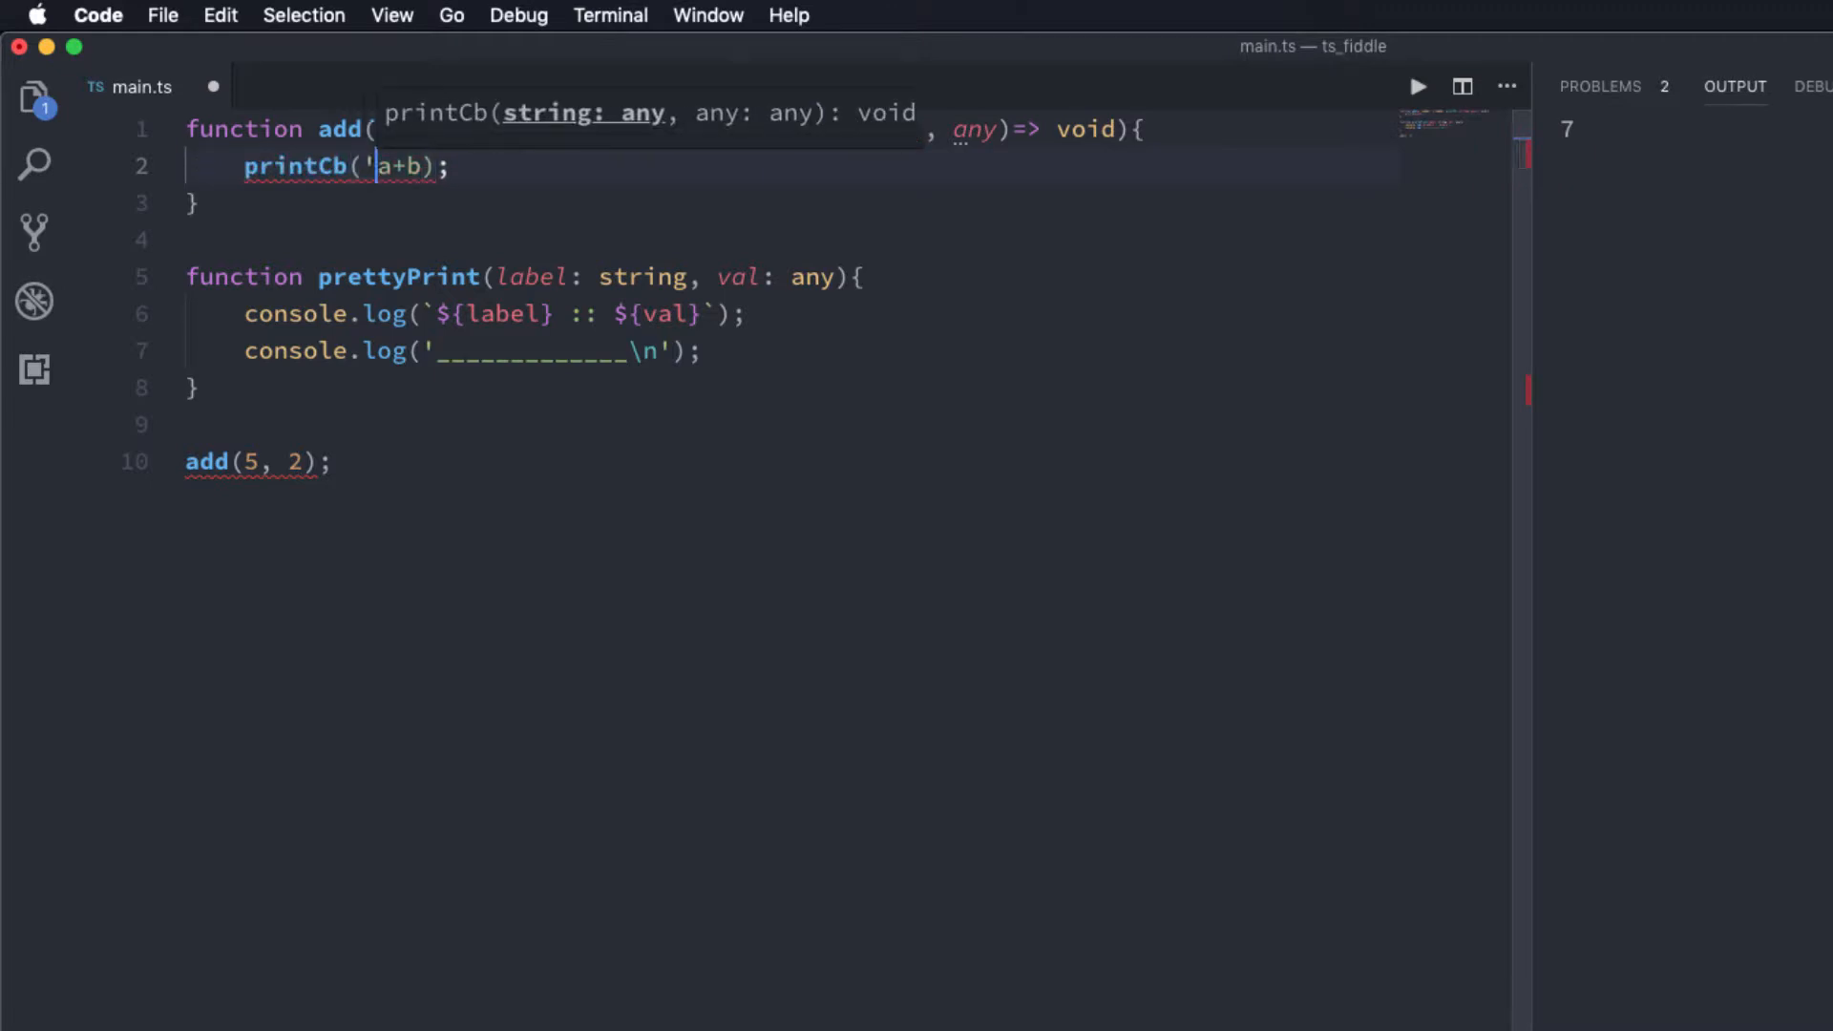
{"action": "type", "text": "result',"}
{"action": "left_click", "coordinate": [794, 463]}
{"action": "type", "text": ", pre"}
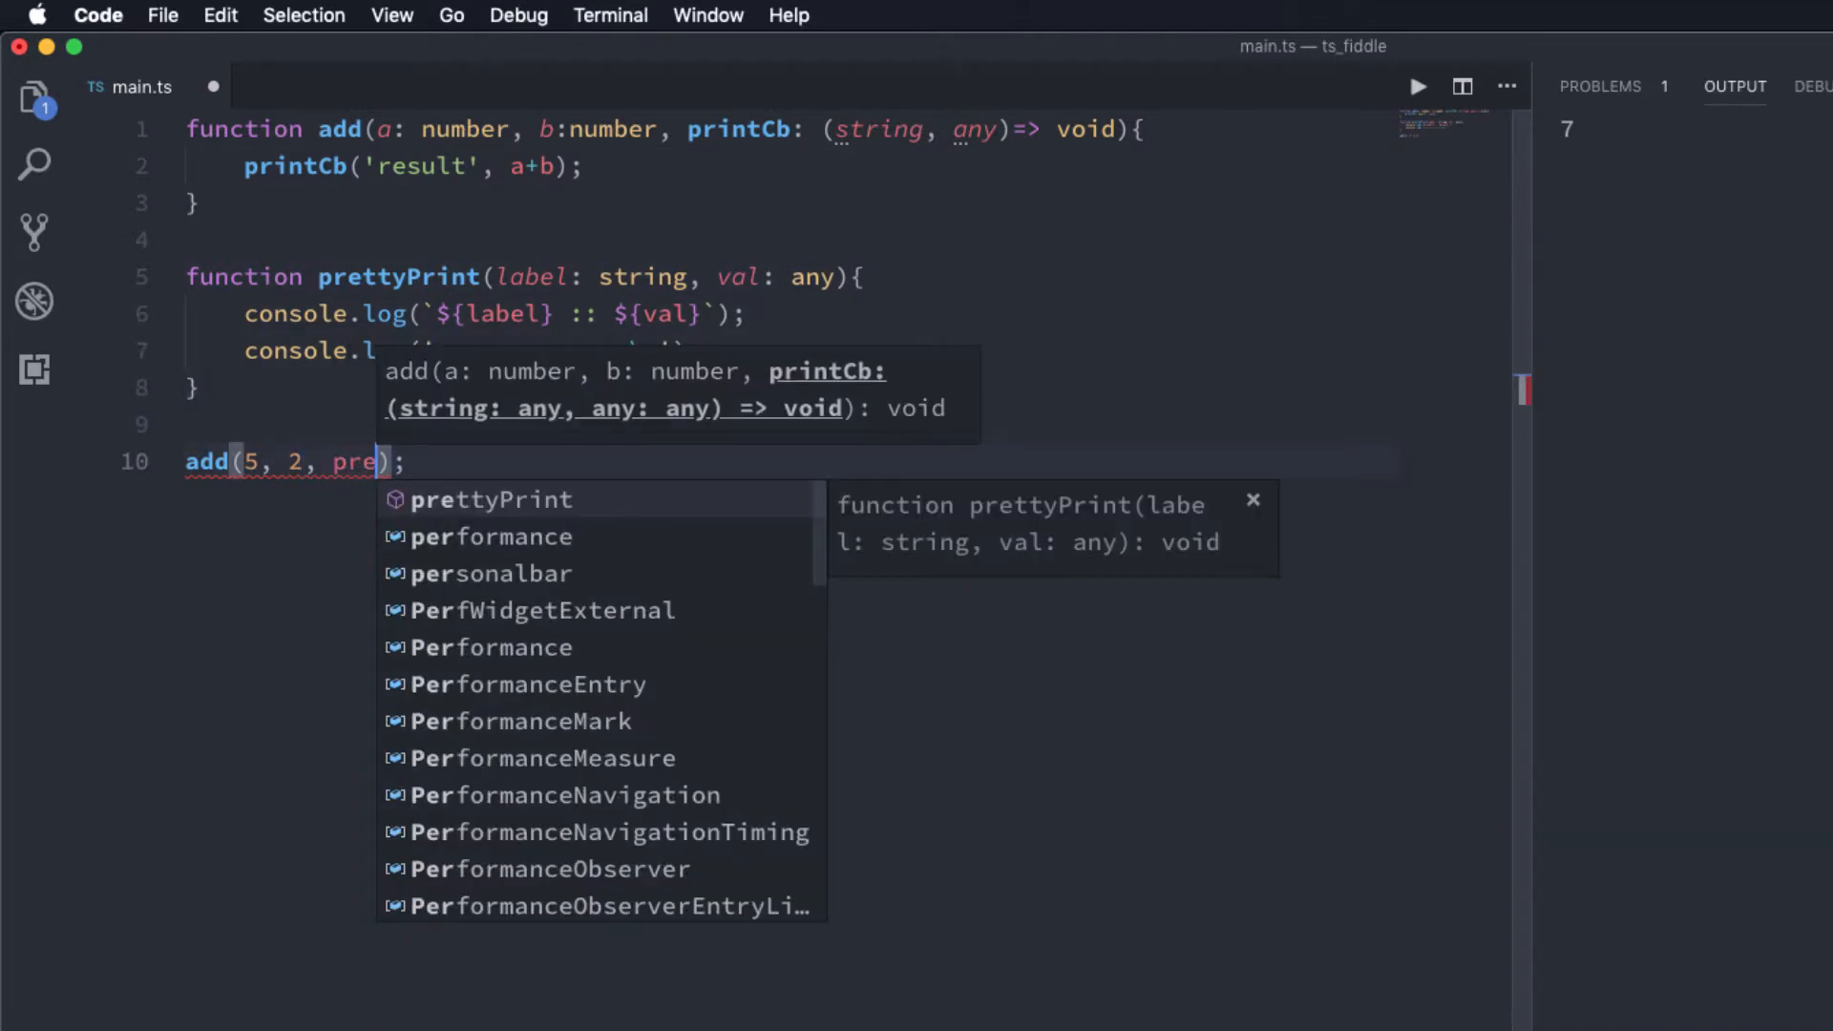
Step: Pass prettyPrint as the callback in add(5, 2, prettyPrint)
{"action": "key", "text": "Tab"}
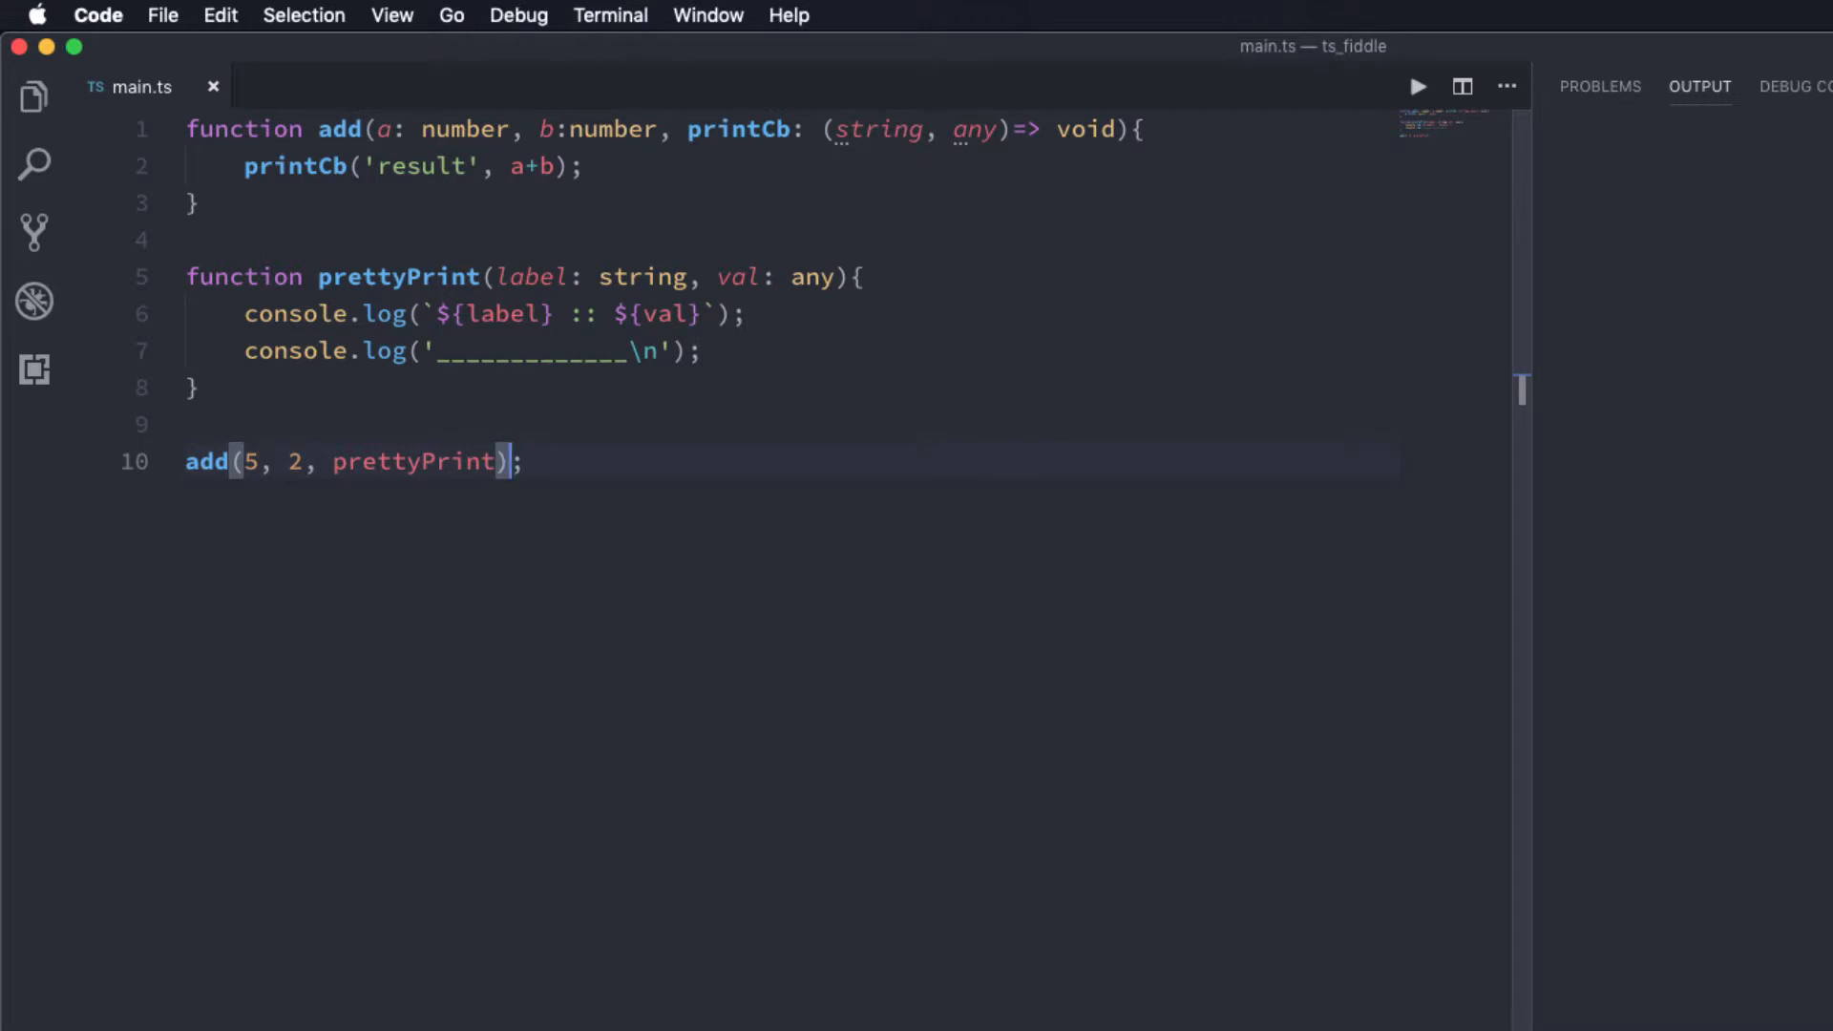
Step: Run main.ts so the output shows result :: 7 and the separator line
{"action": "left_click", "coordinate": [1415, 86]}
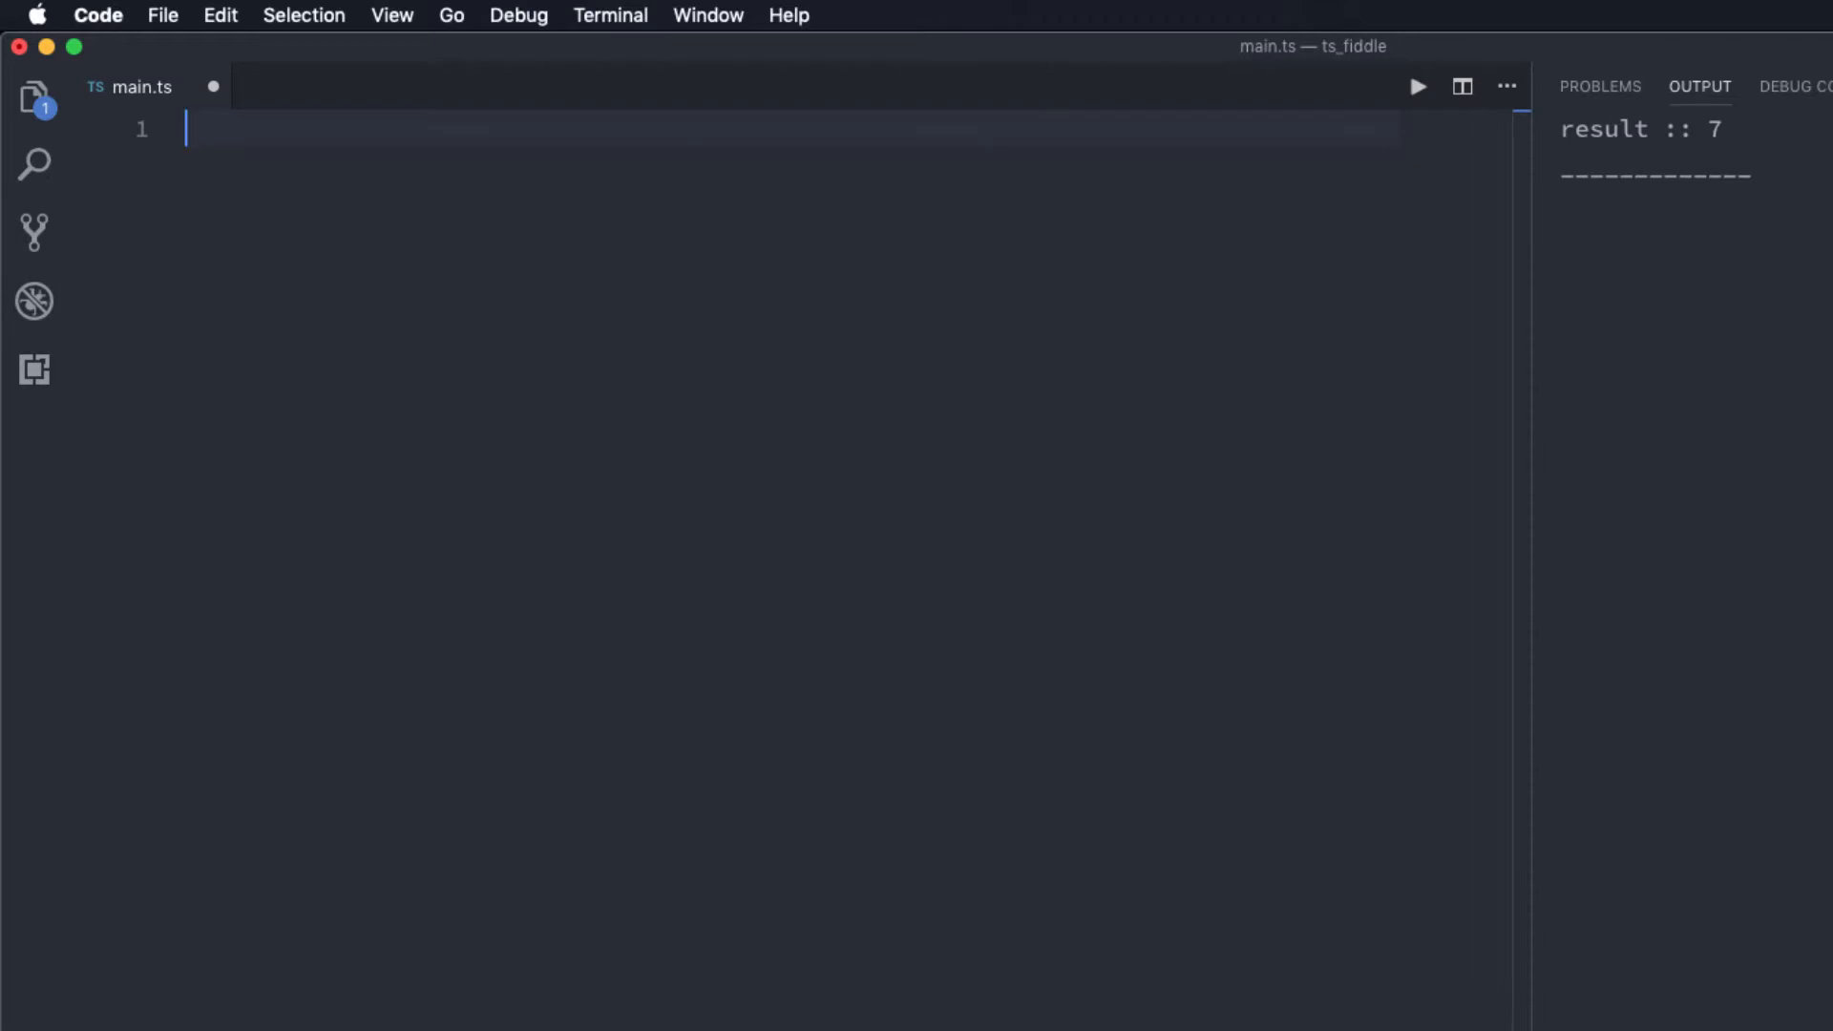
Step: Write setTimeout(() => console.log('Welcome'), 2000); as the file's only code
{"action": "type", "text": "setTimeout("}
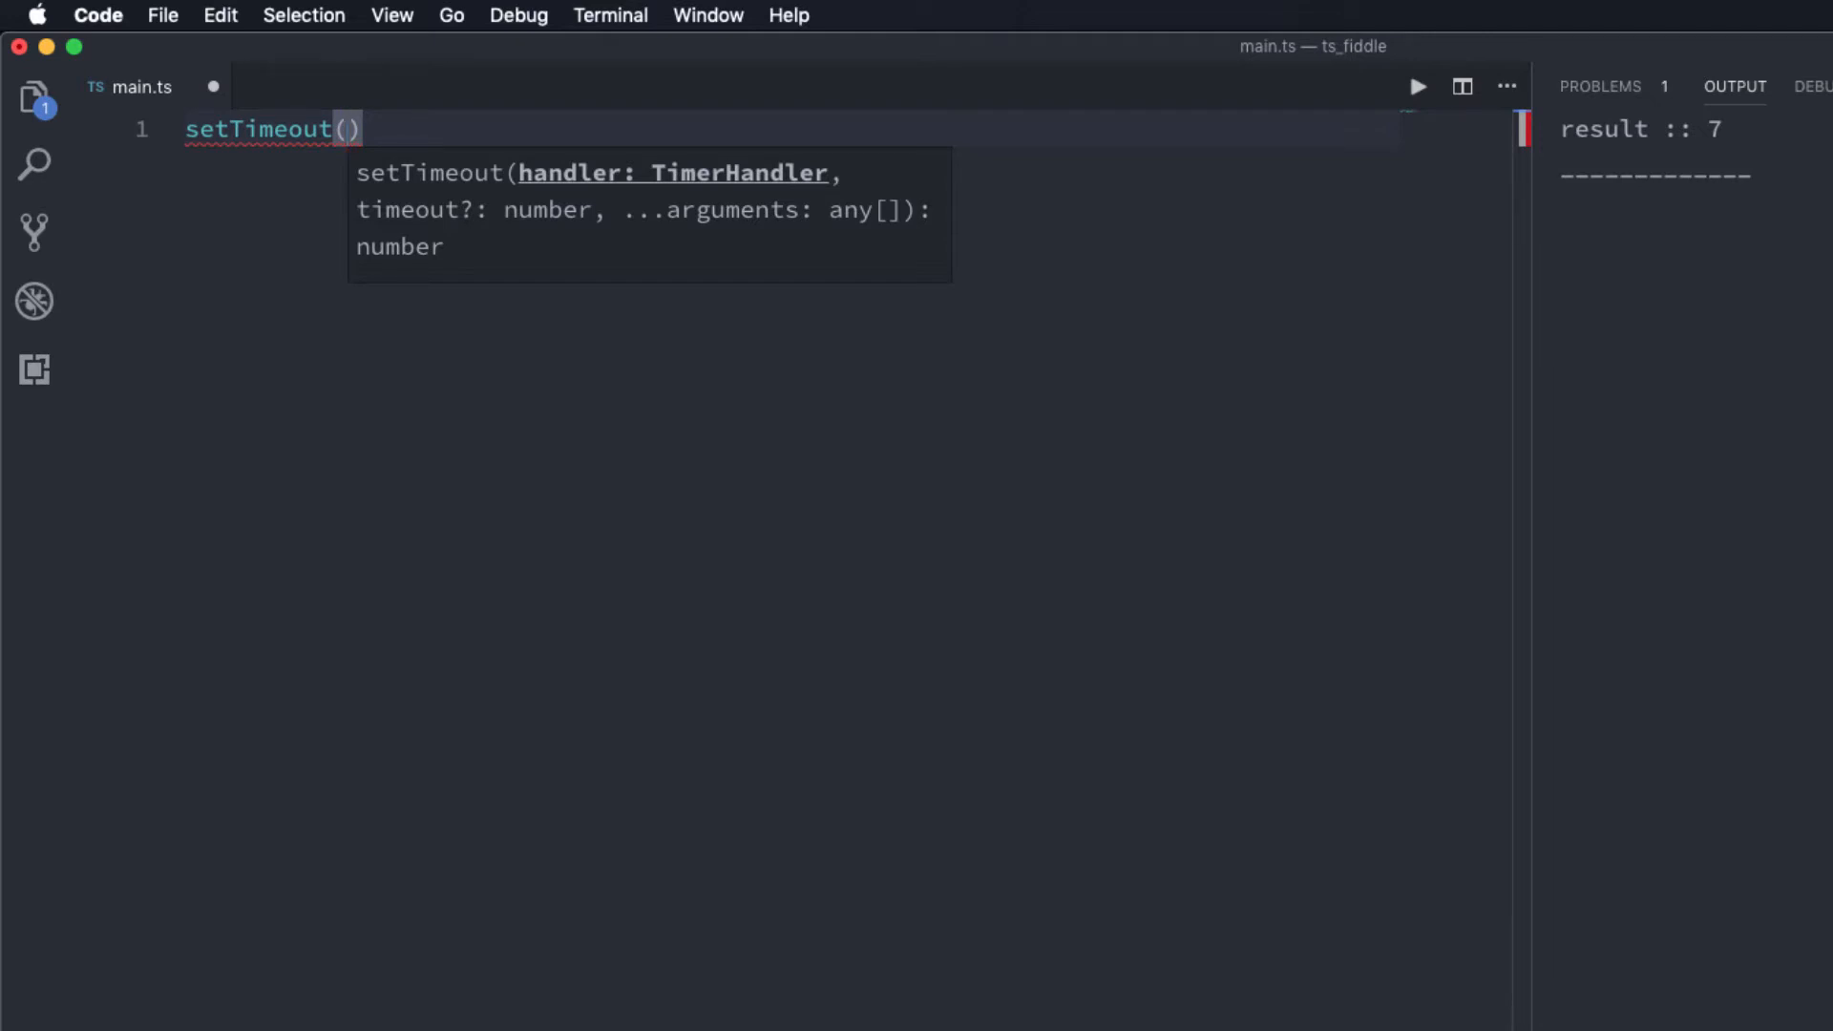
{"action": "type", "text": "("}
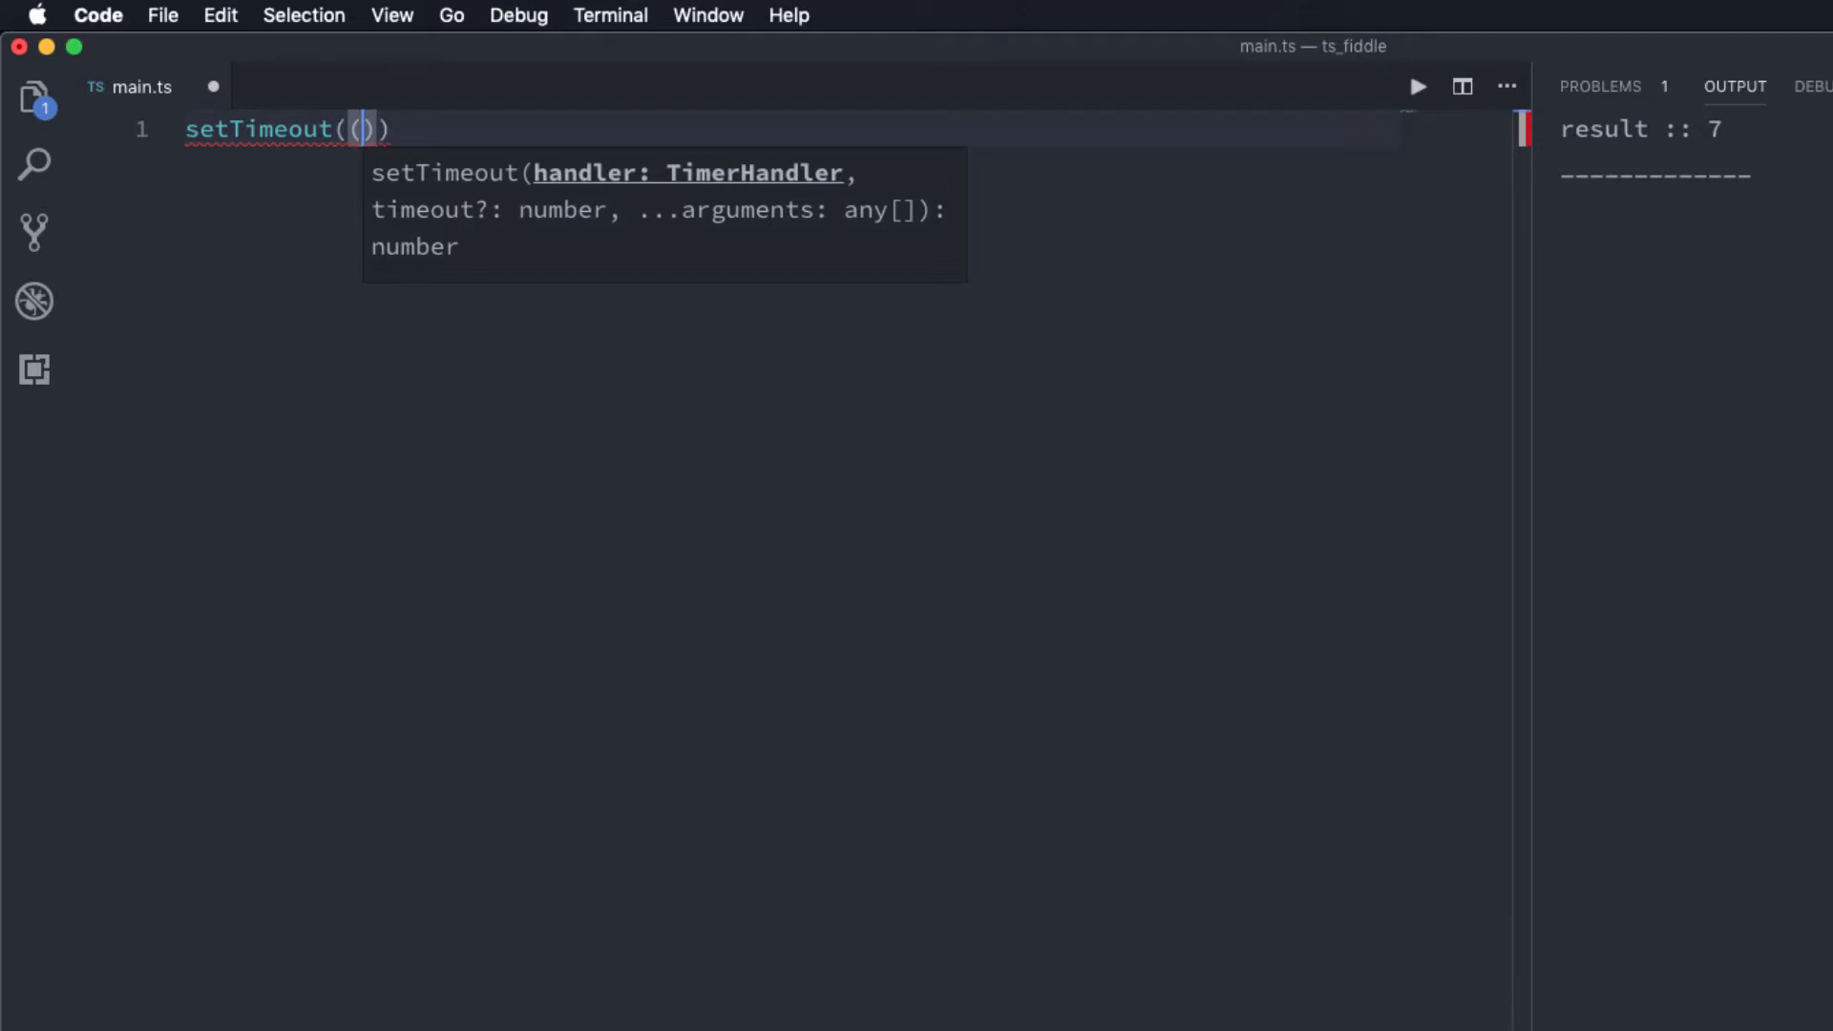
{"action": "type", "text": "() =>"}
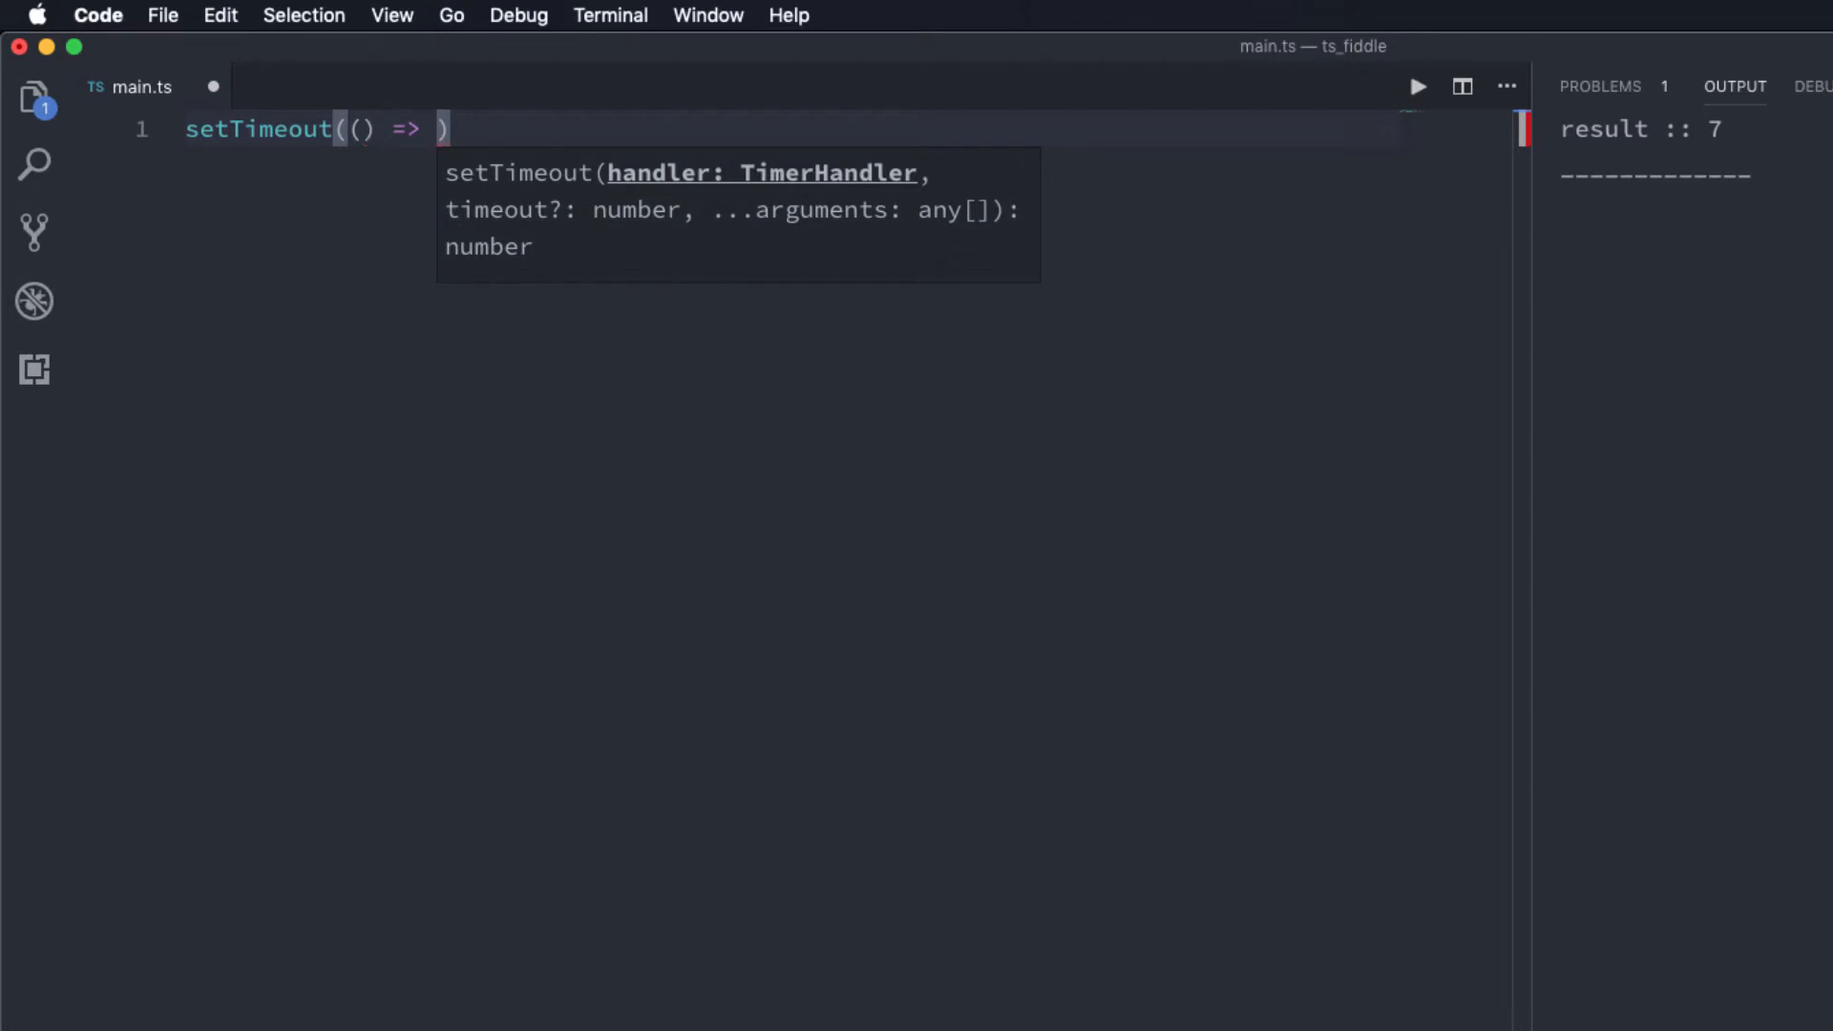
{"action": "type", "text": "console"}
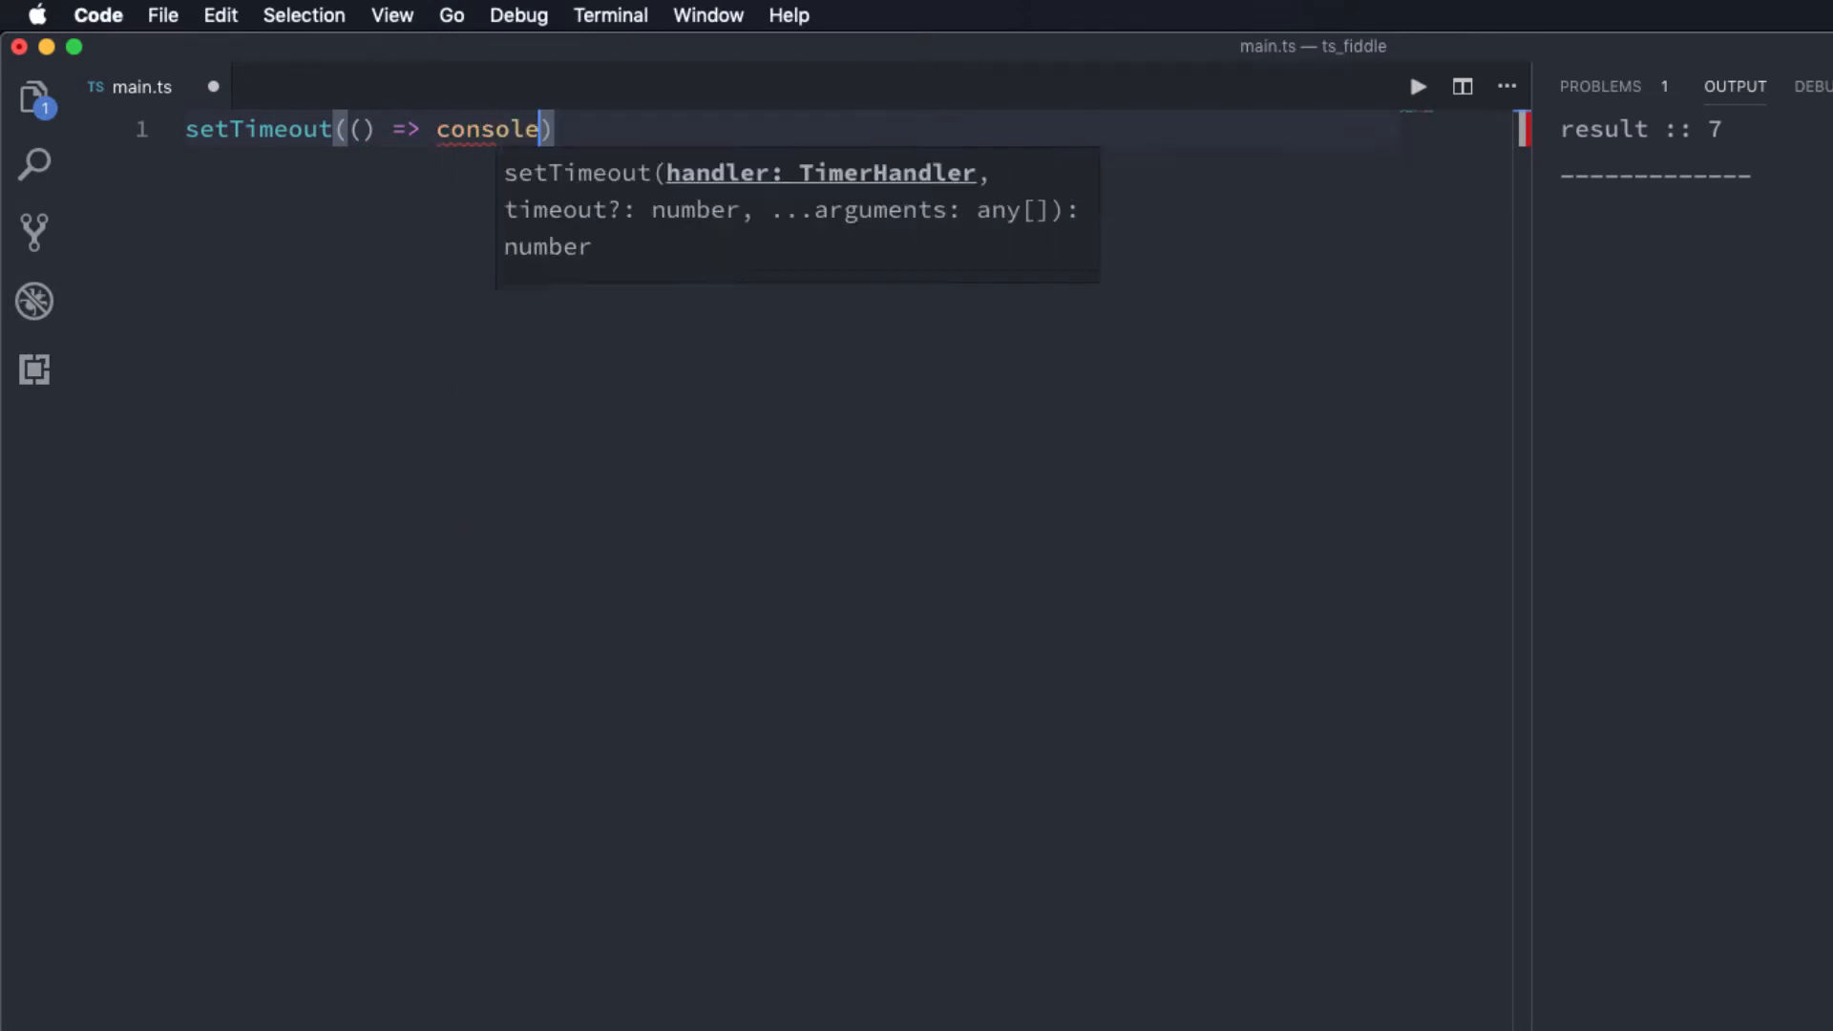
{"action": "type", "text": ".log('')"}
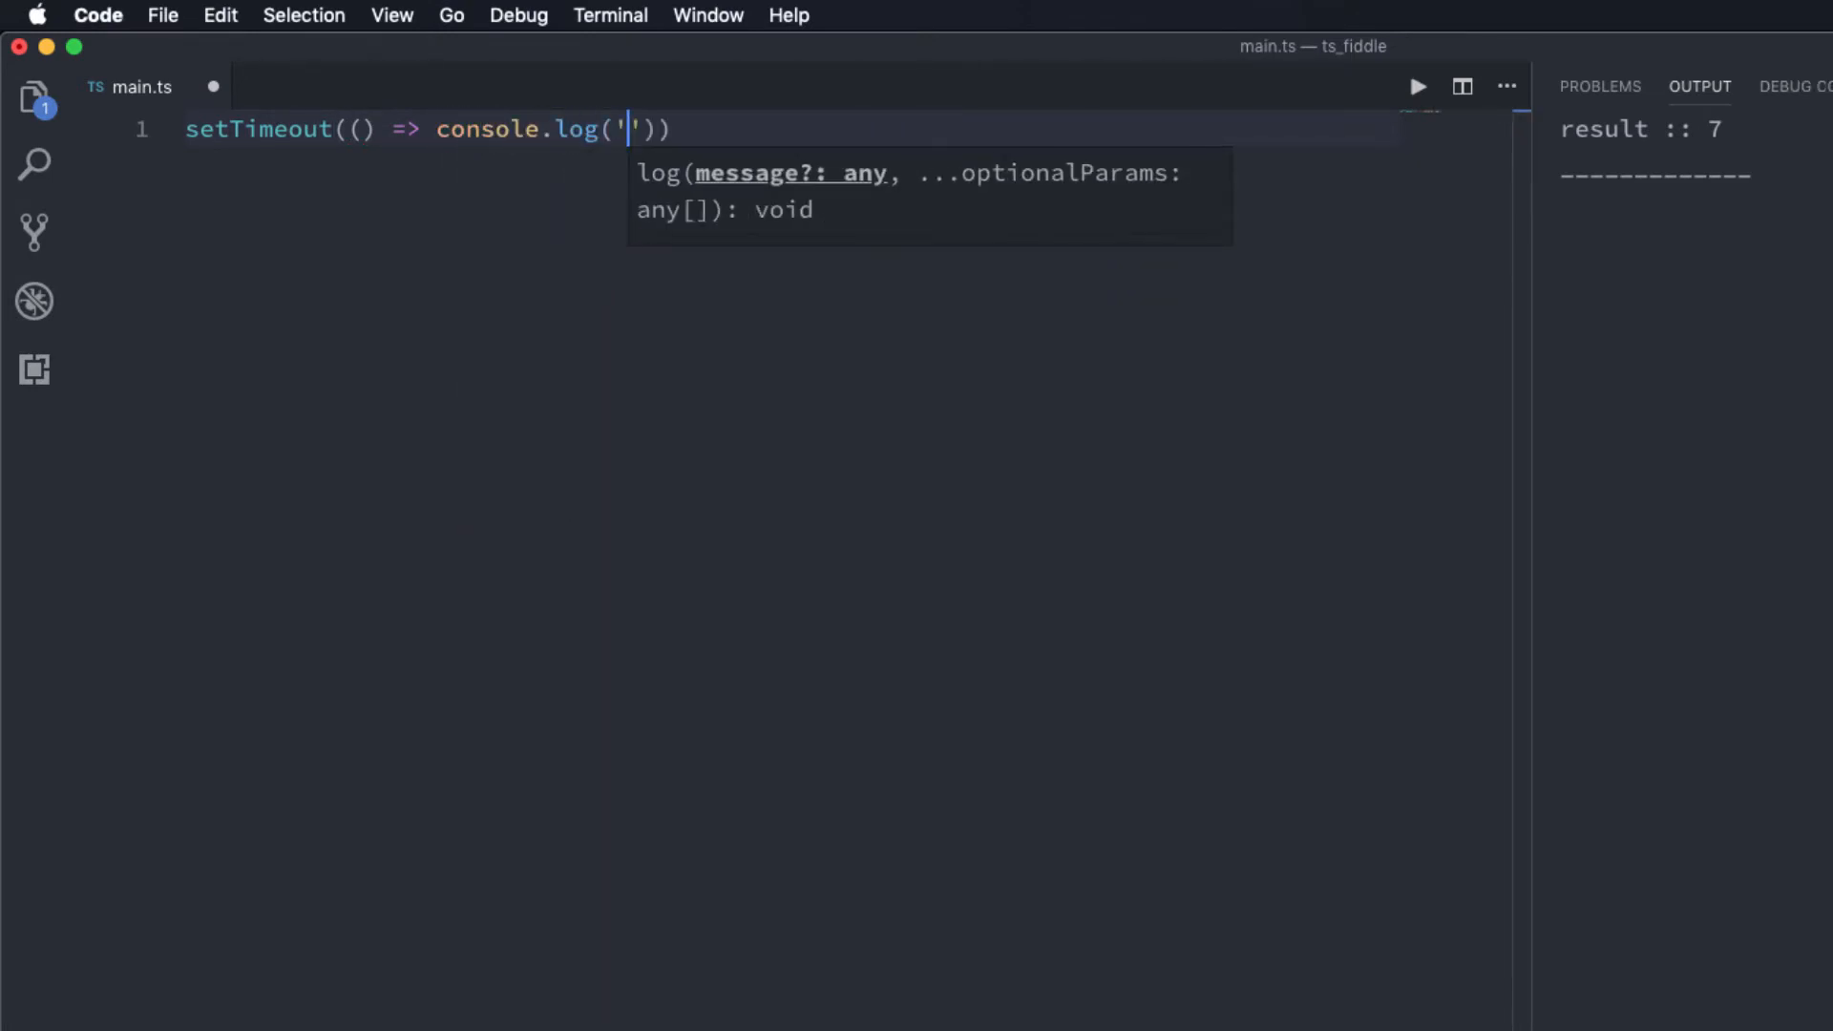
{"action": "type", "text": "Welcome"}
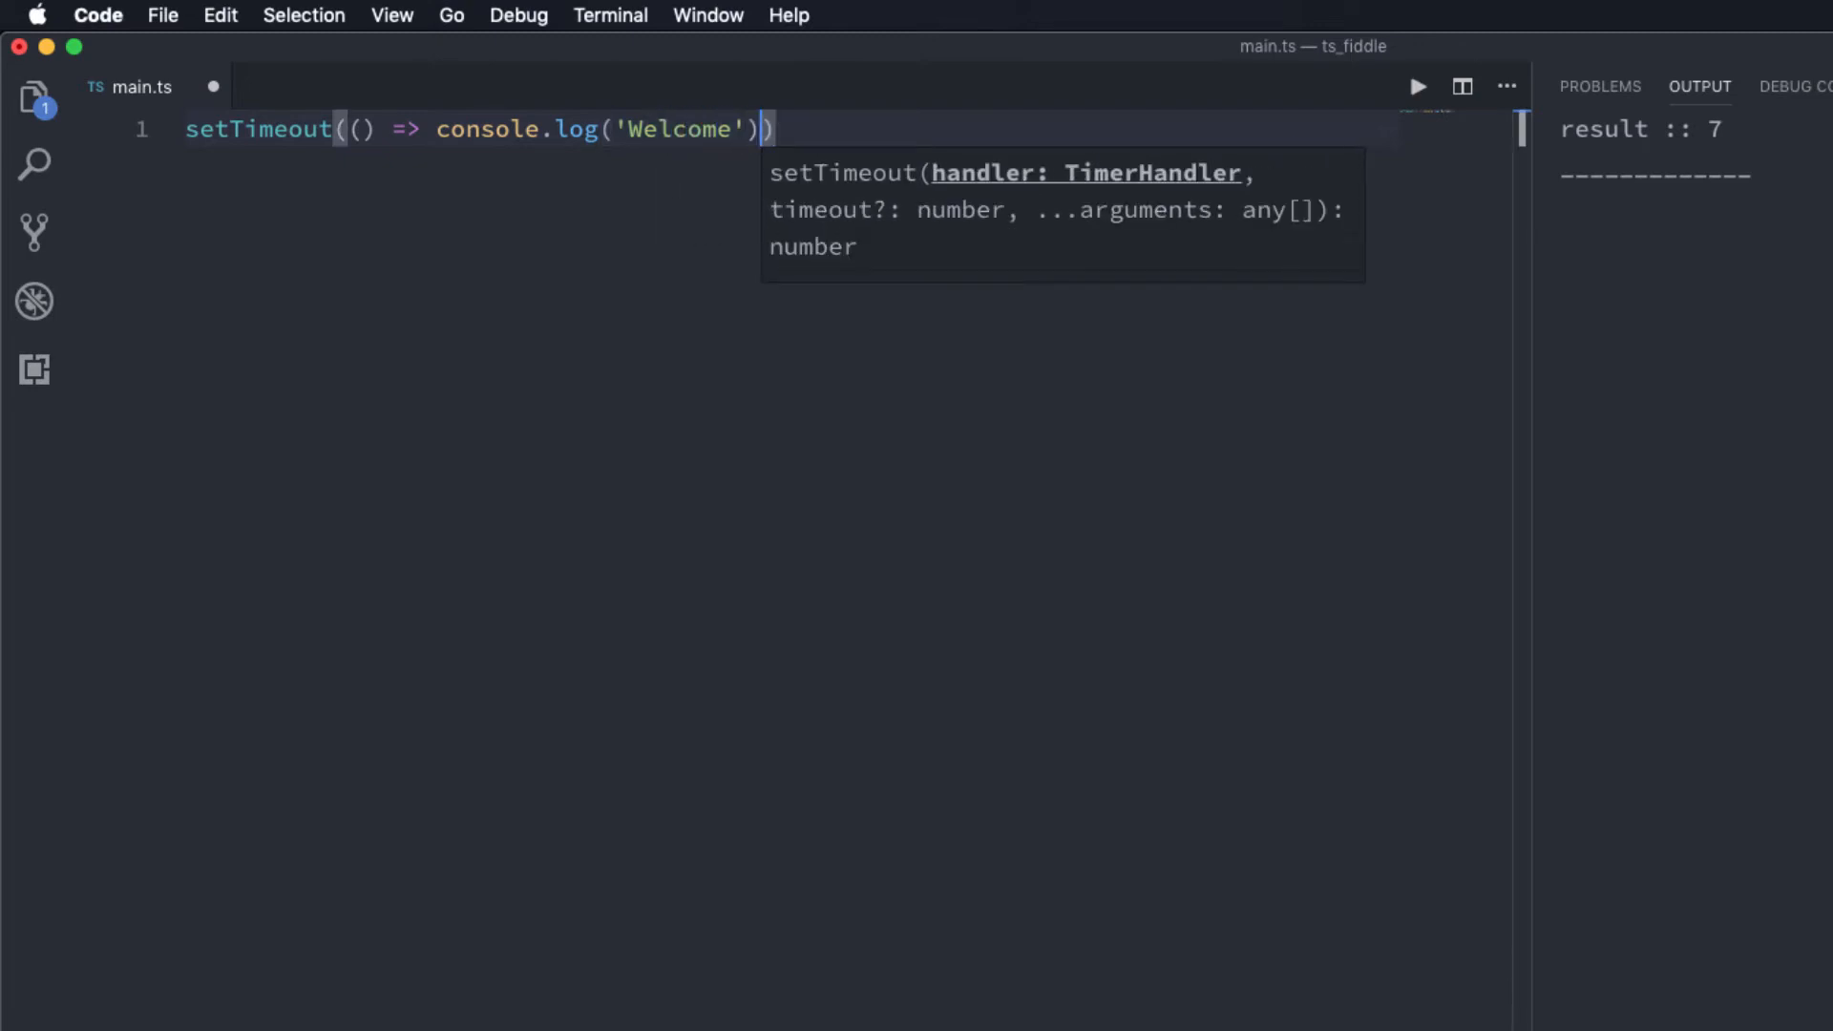
{"action": "type", "text": ", 2"}
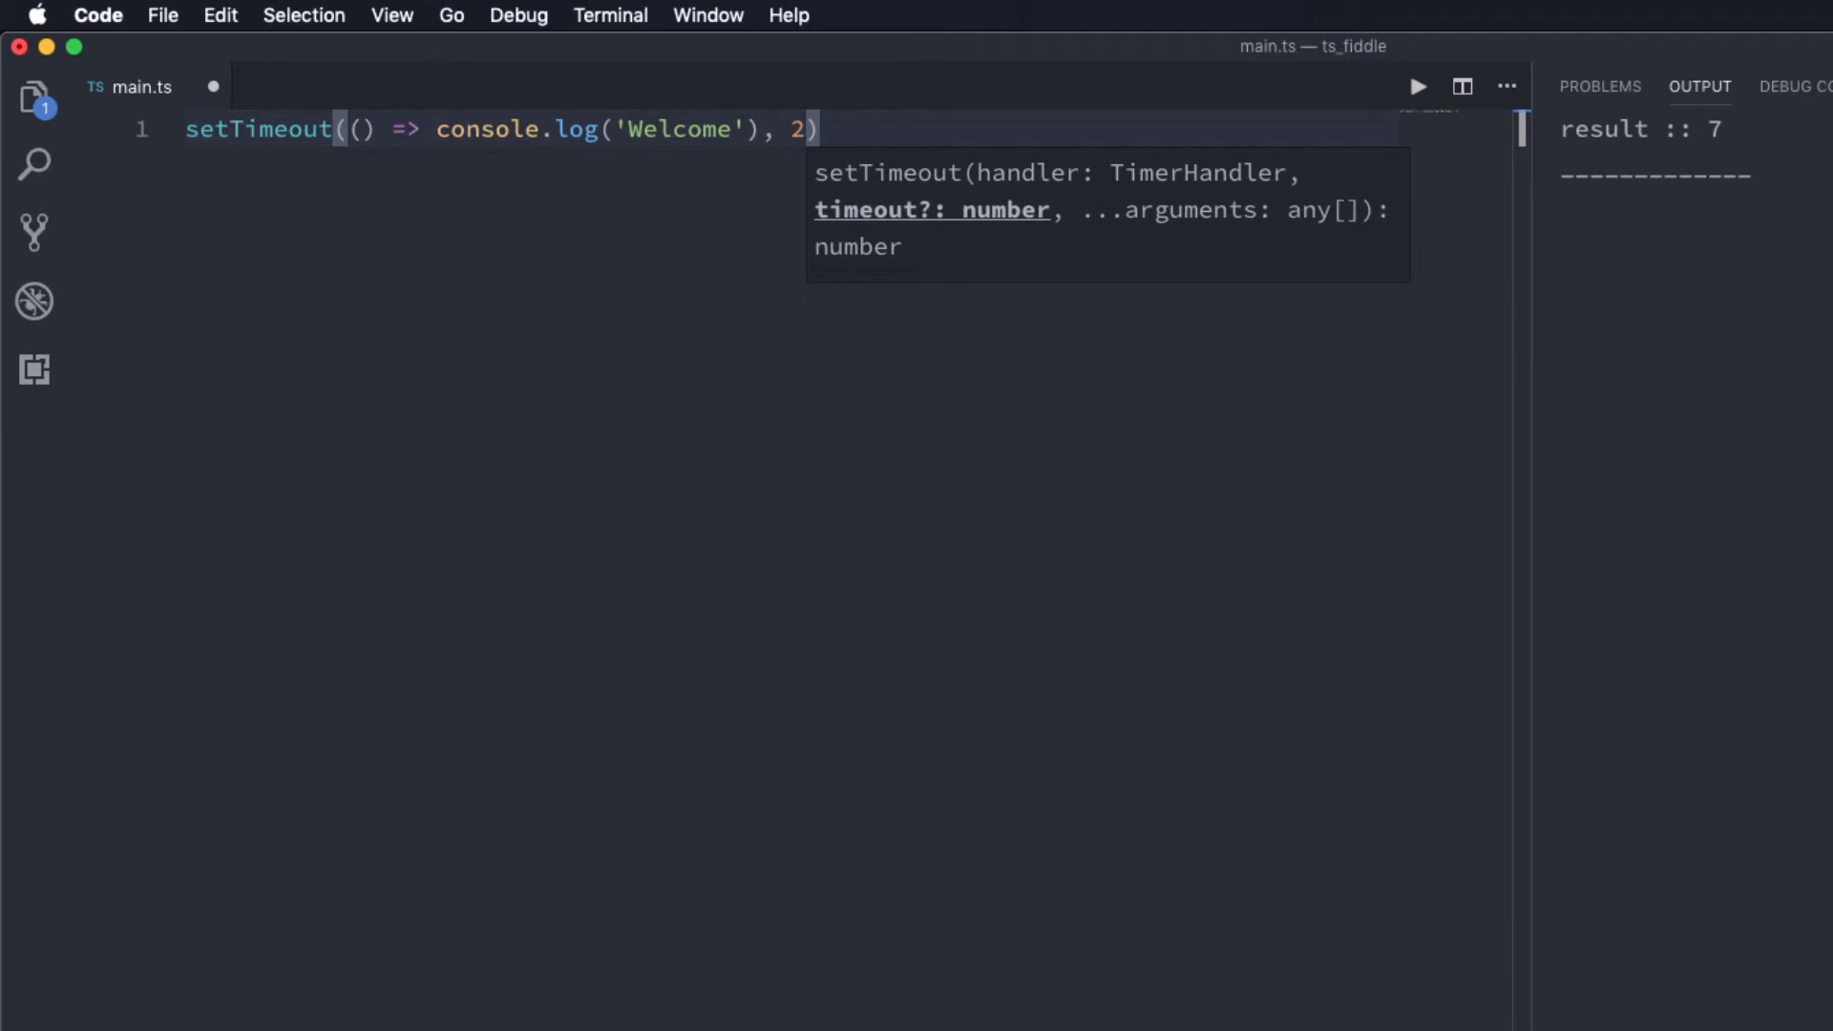
{"action": "type", "text": "000"}
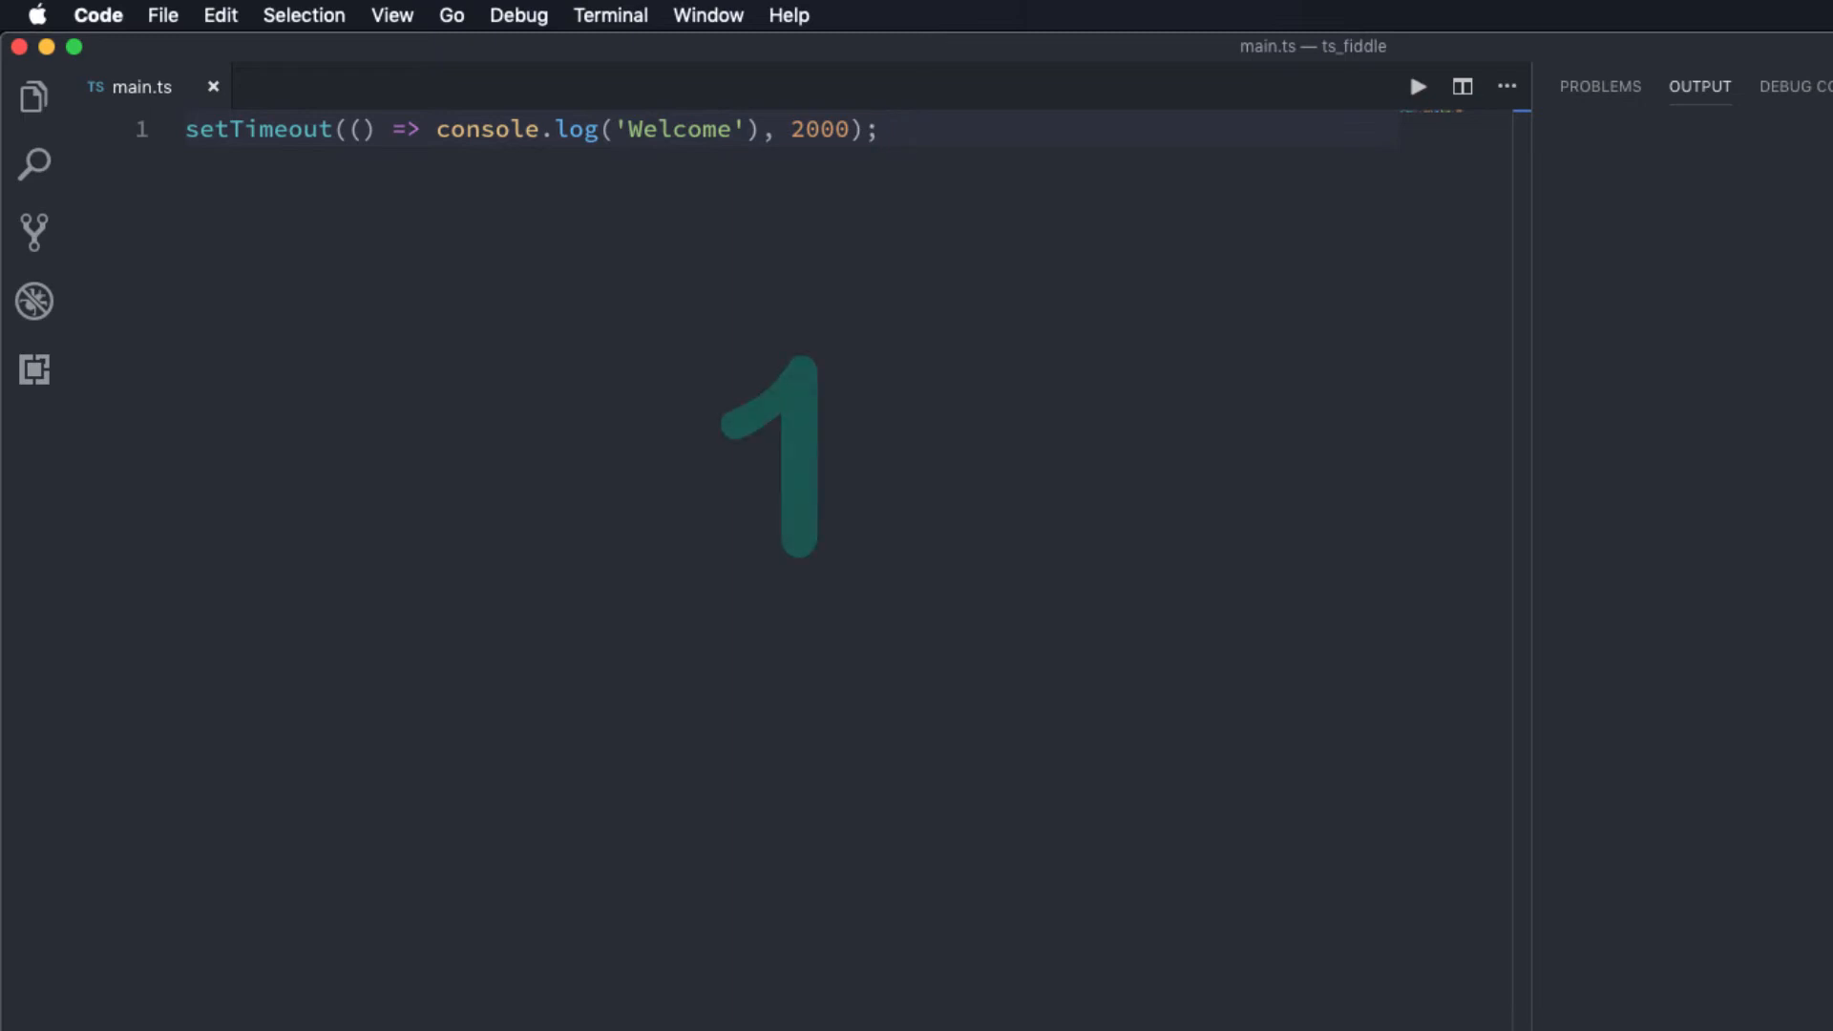
Step: Run main.ts so Welcome prints after the two-second delay
{"action": "left_click", "coordinate": [1415, 86]}
{"action": "type", "text": "c"}
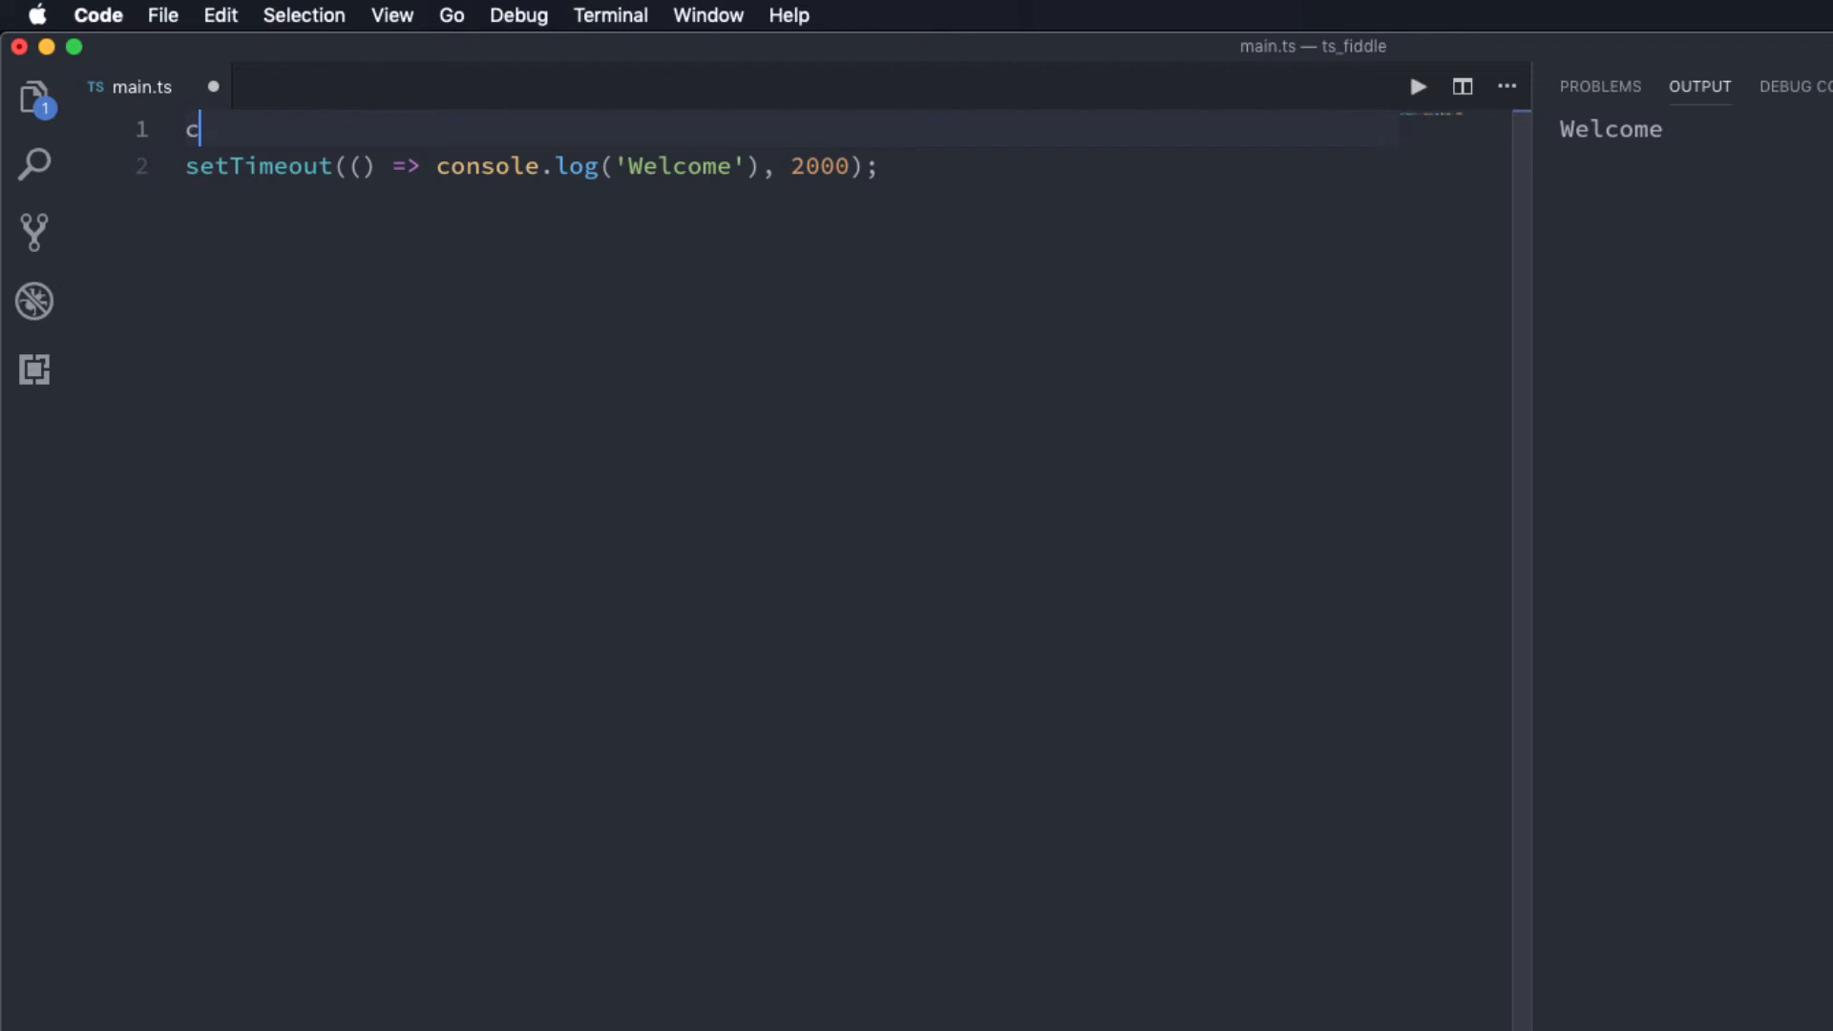
Step: Log 'before' above and 'after' below the setTimeout, then run to see before, after, Welcome
{"action": "type", "text": "onsole.log"}
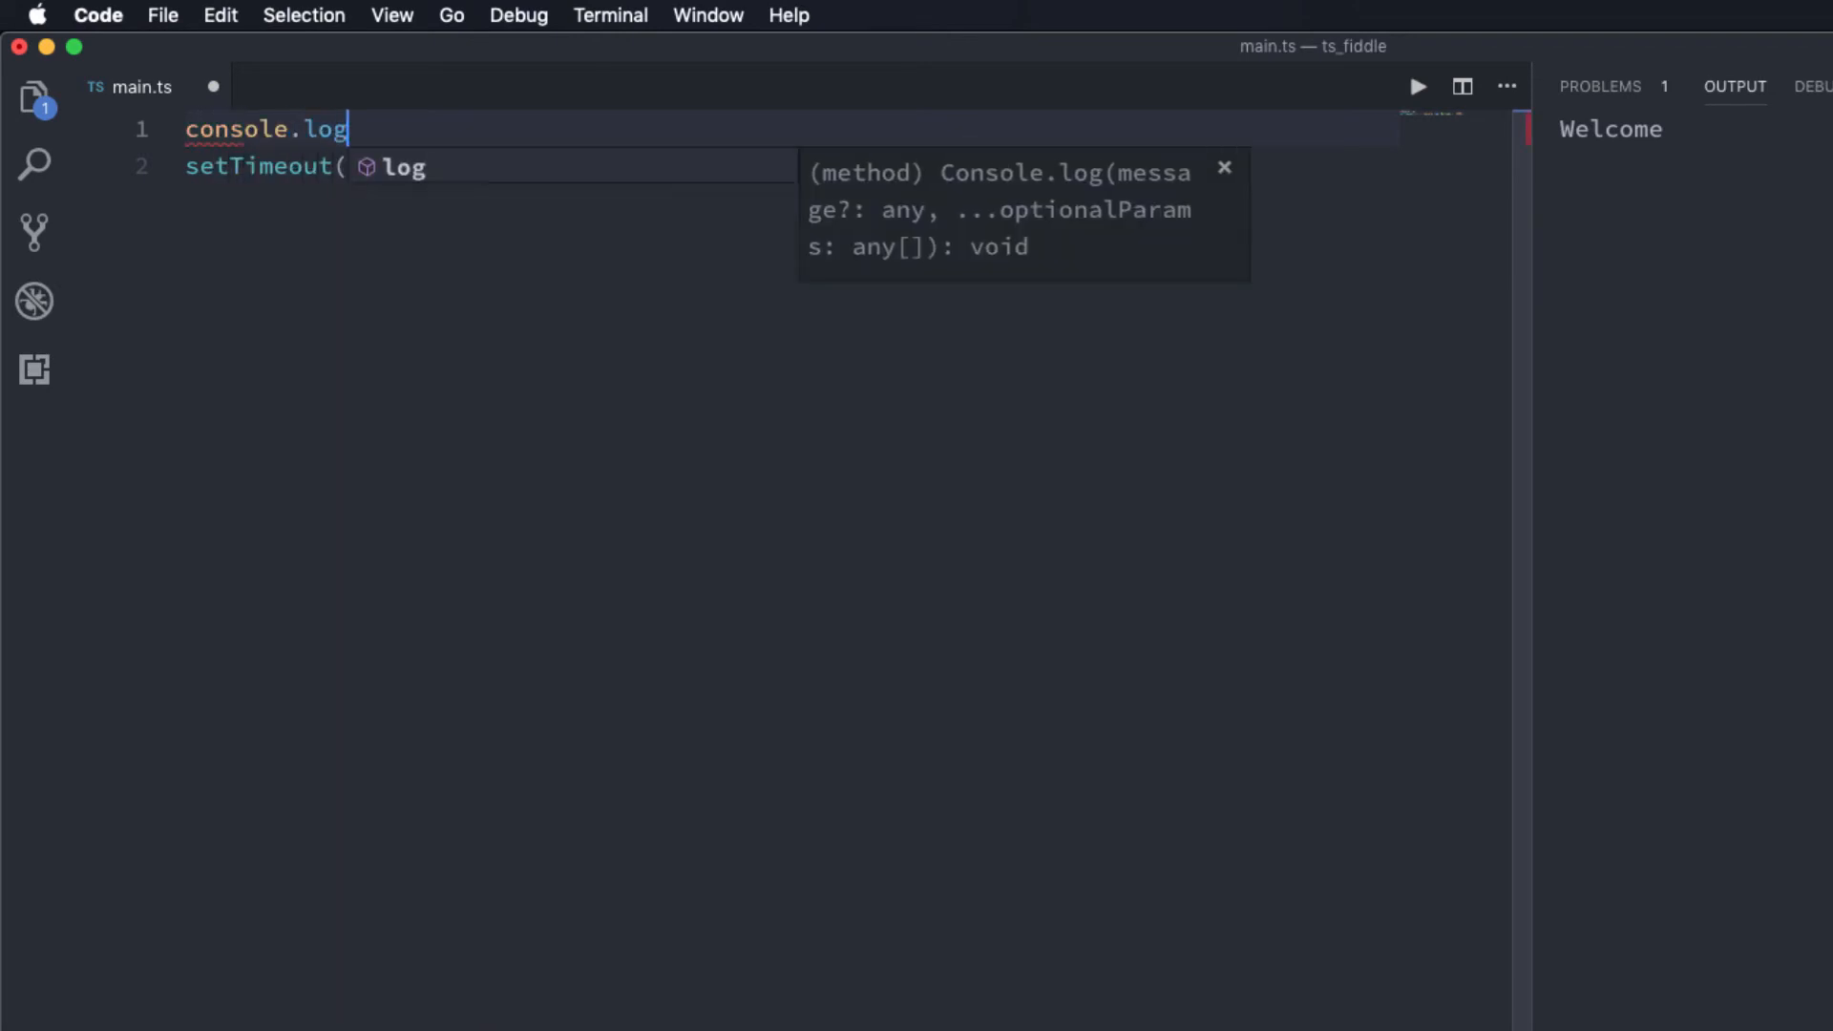
{"action": "type", "text": "('b'"}
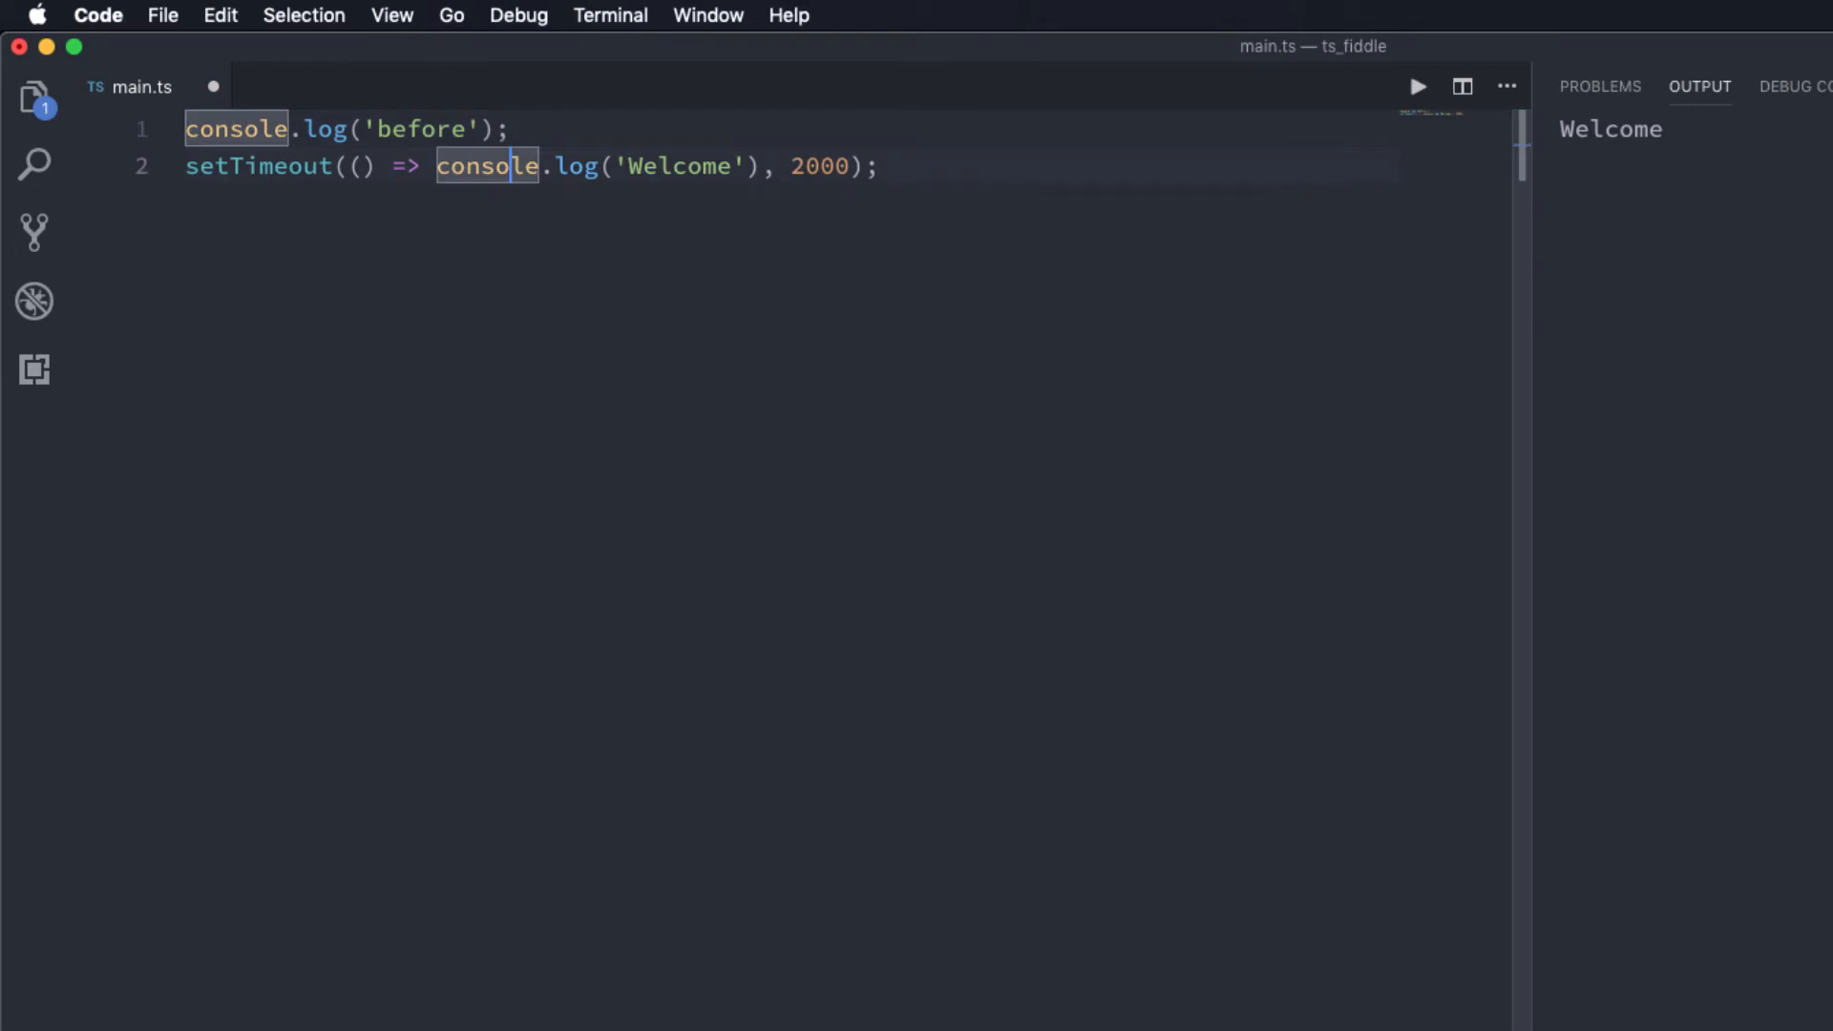
{"action": "type", "text": "console.log"}
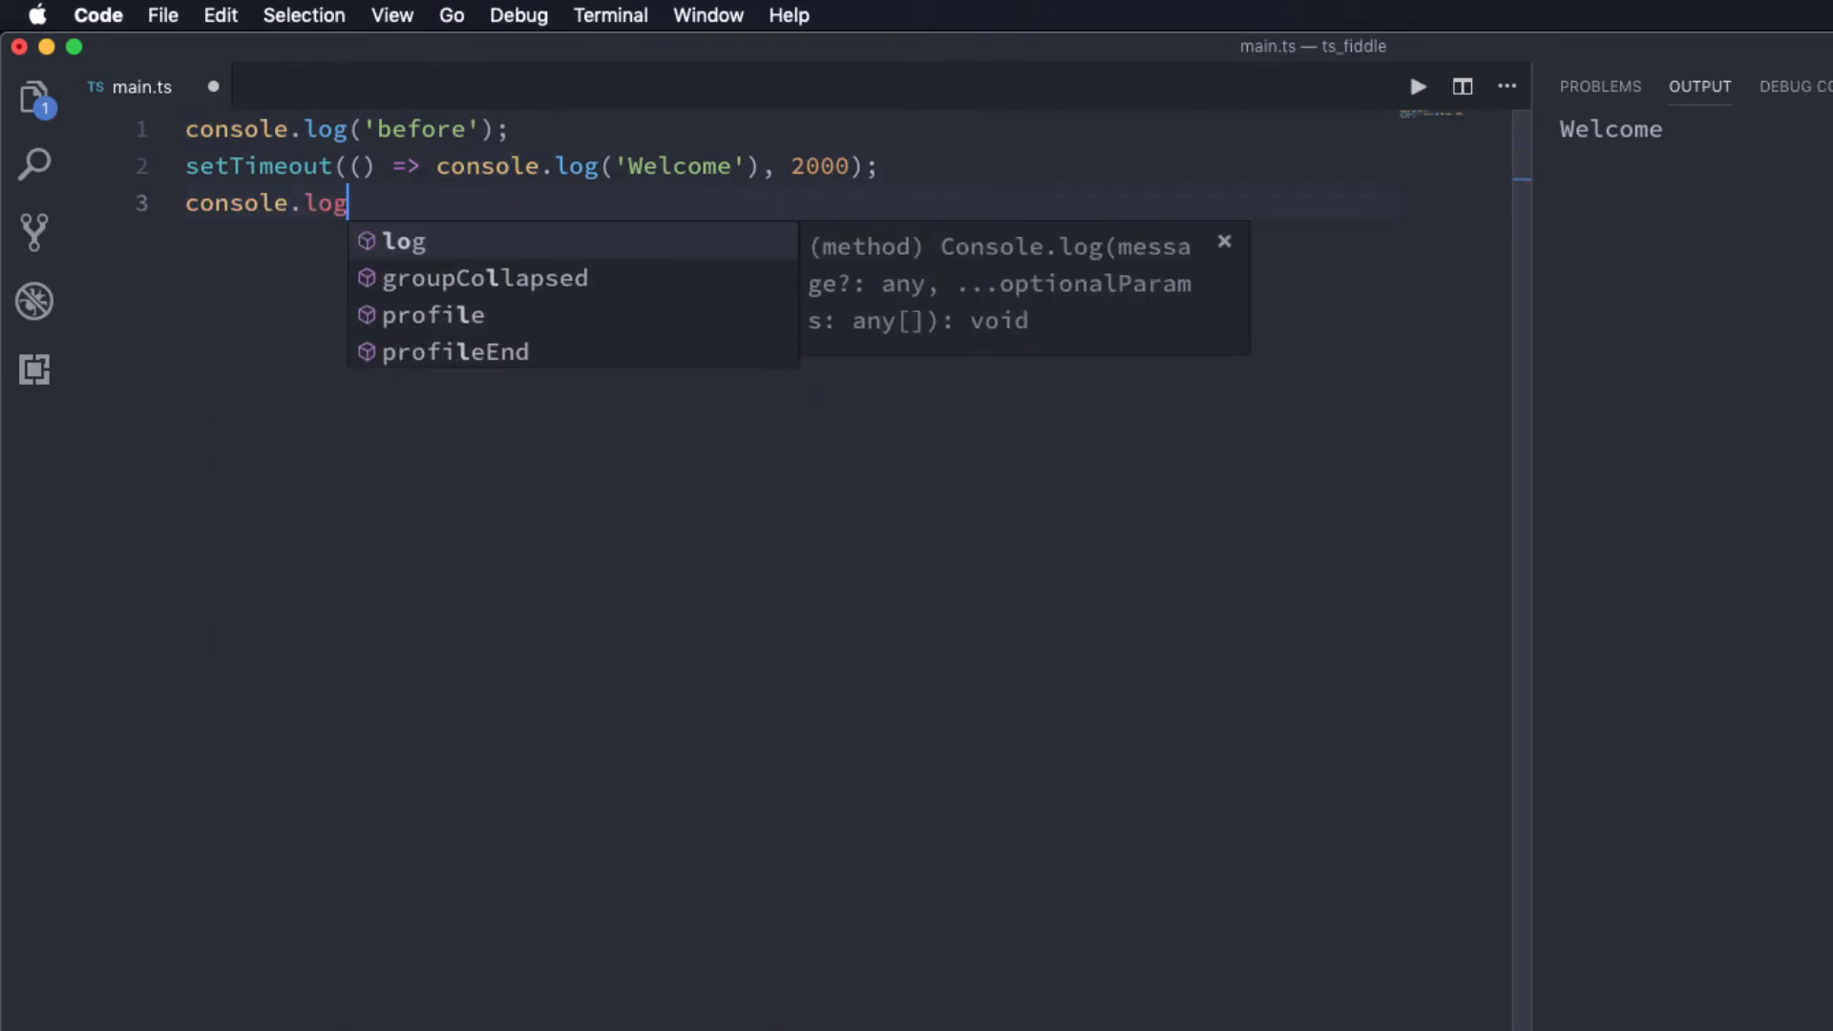
{"action": "type", "text": "('after');"}
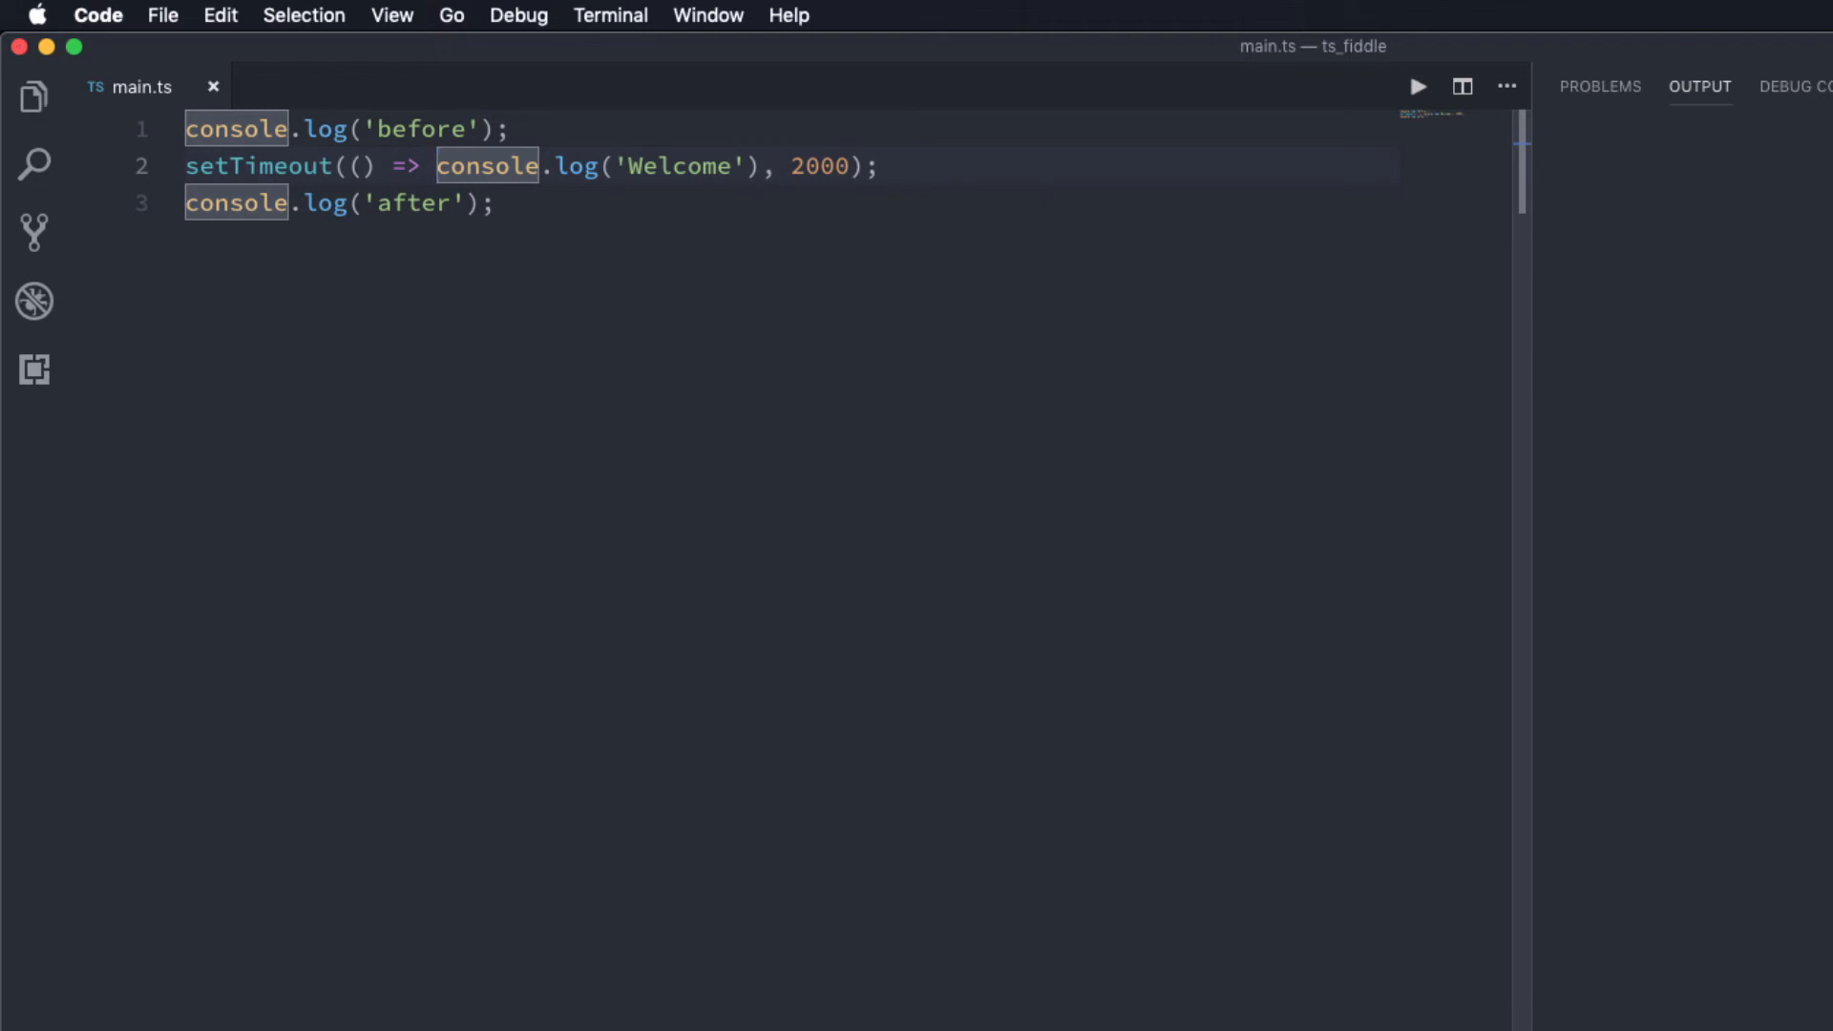
{"action": "left_click", "coordinate": [1417, 86]}
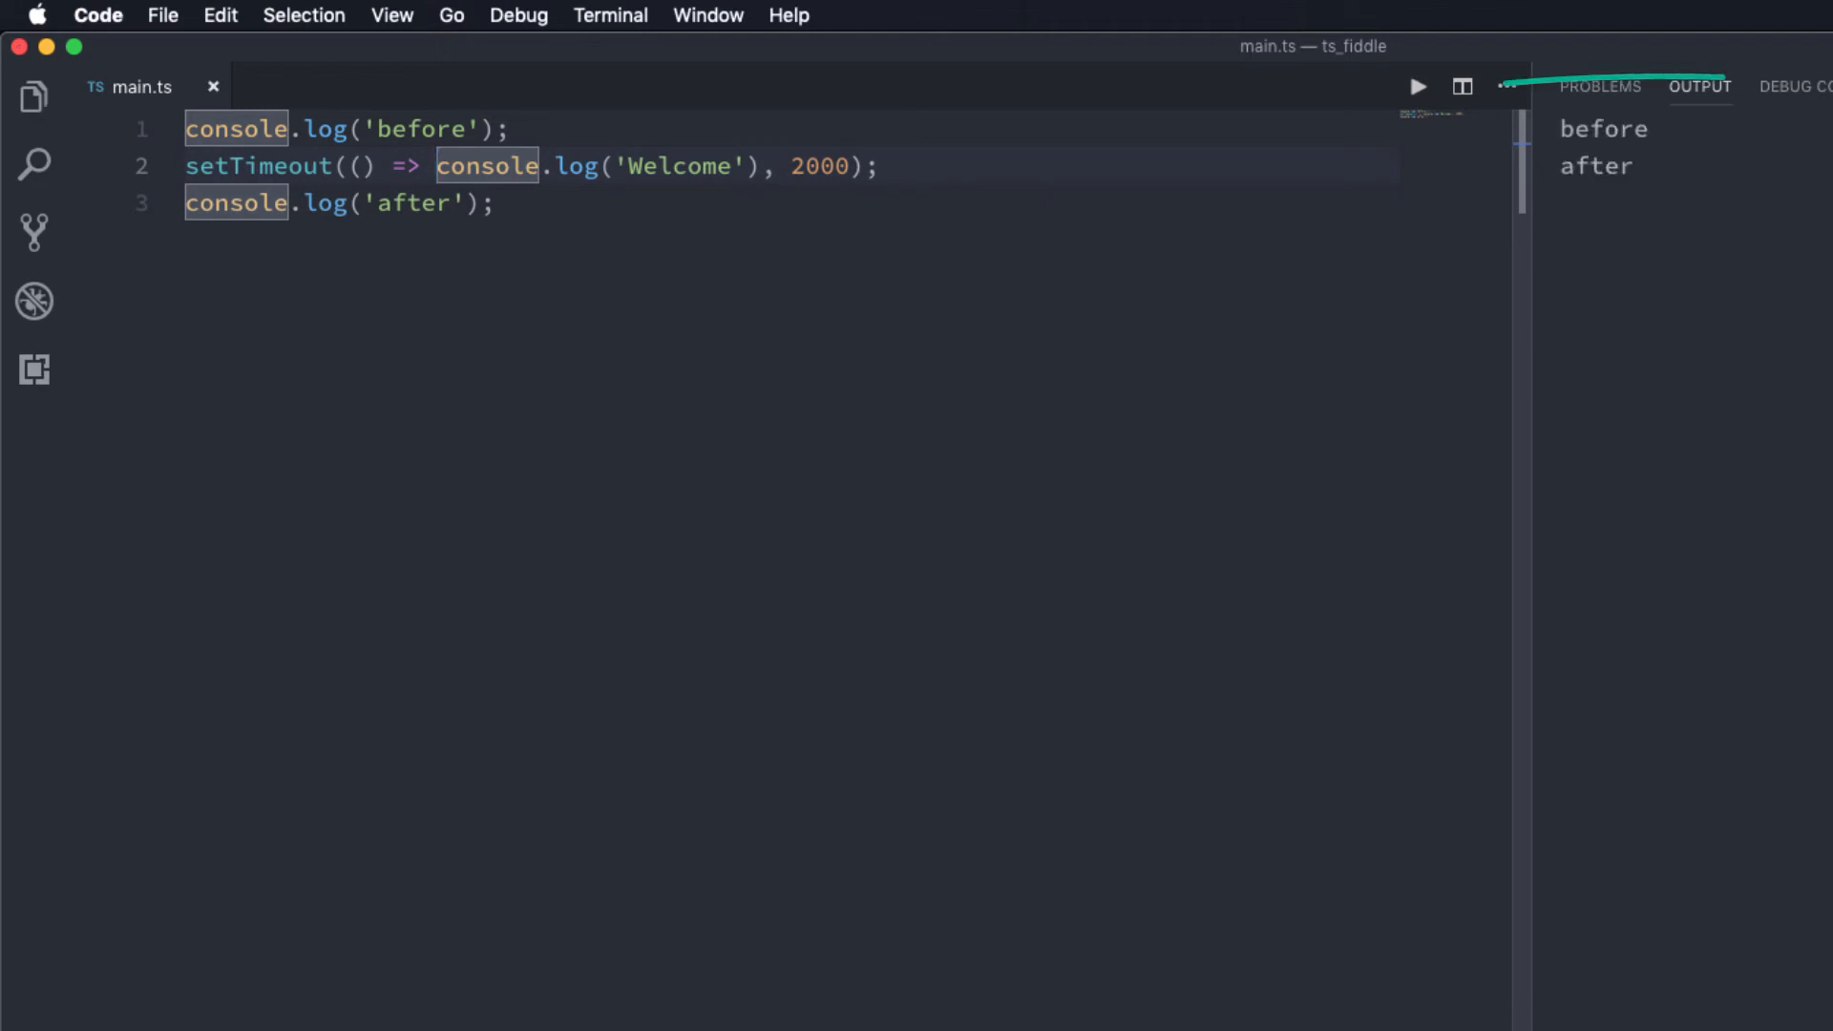